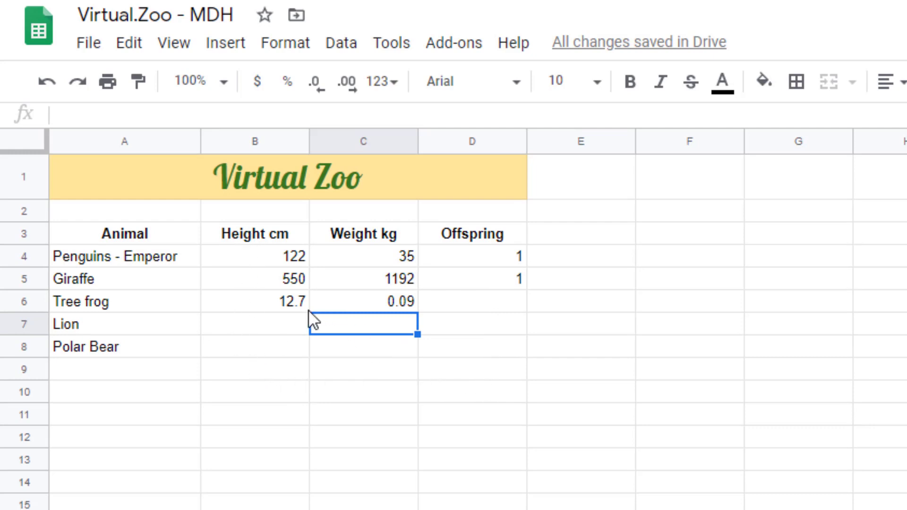
mouse_move(416, 258)
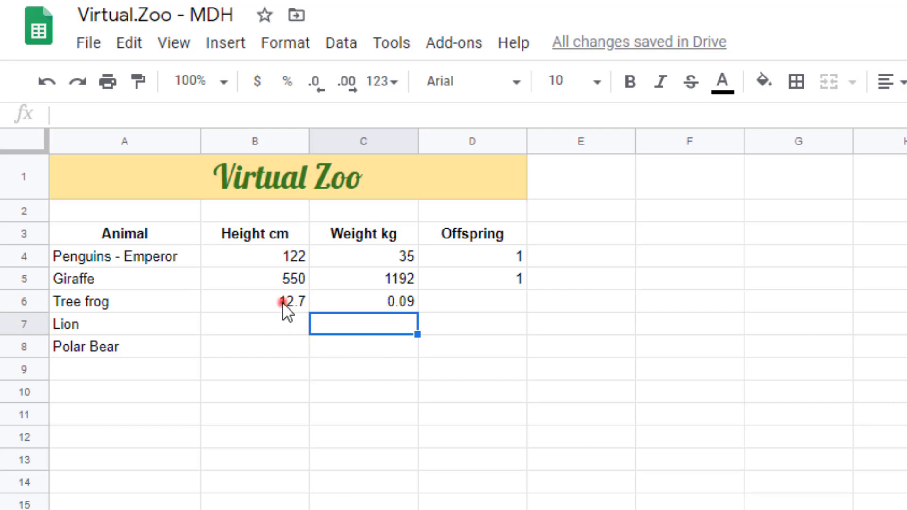
Check the tree frog weight search and the 90 grams to 0.09 kg conversion in the browser tabs
left_click(253, 301)
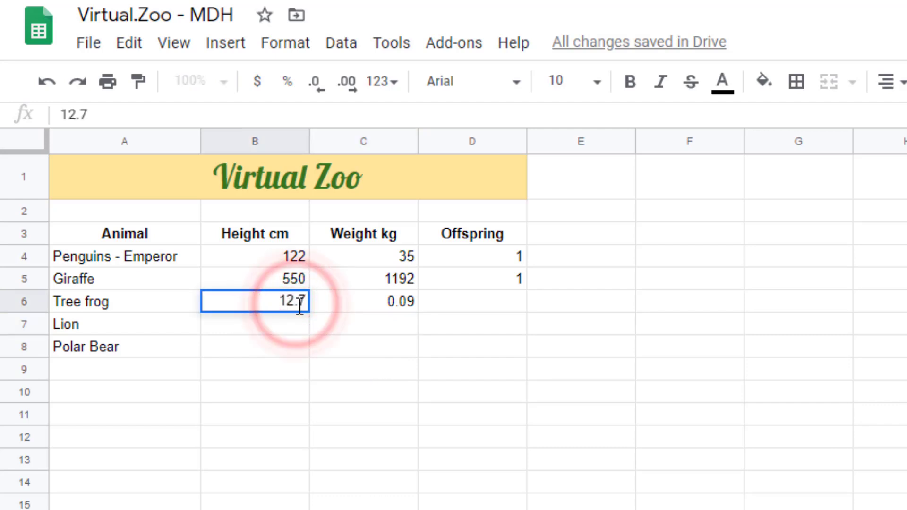
key("enter")
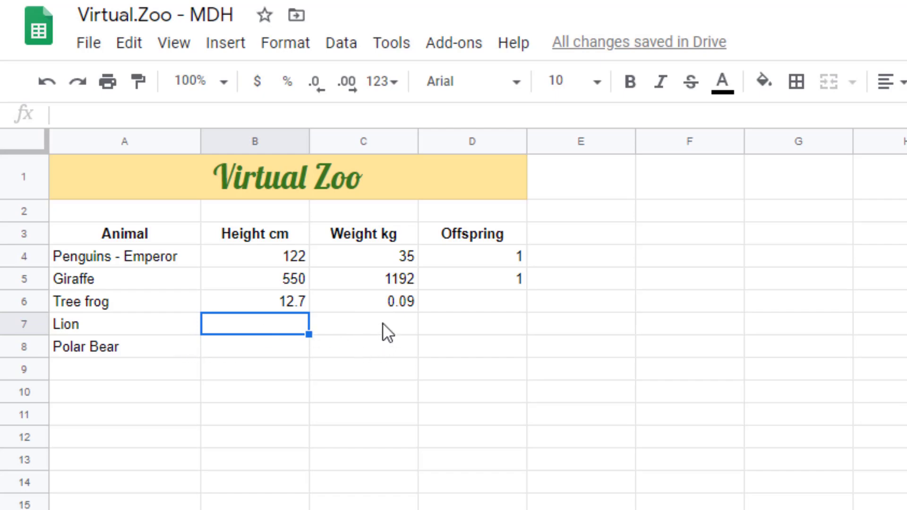
mouse_move(425, 309)
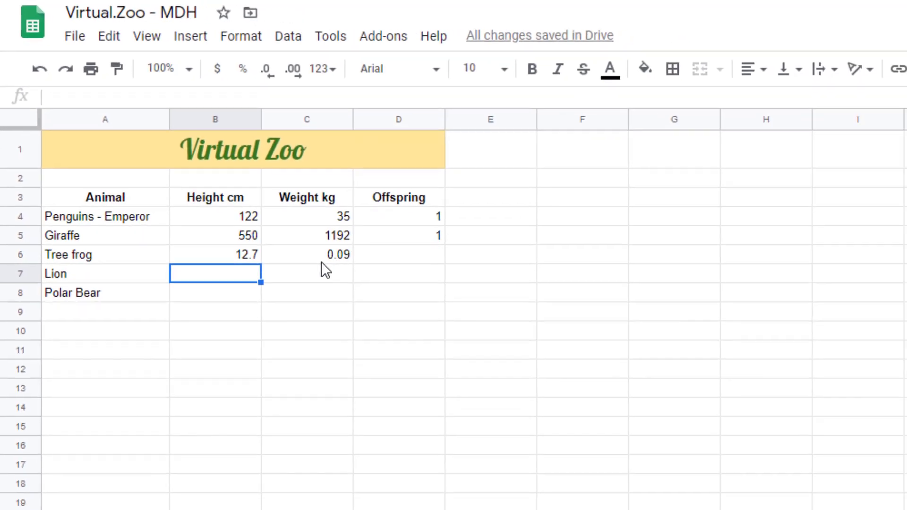
left_click(523, 10)
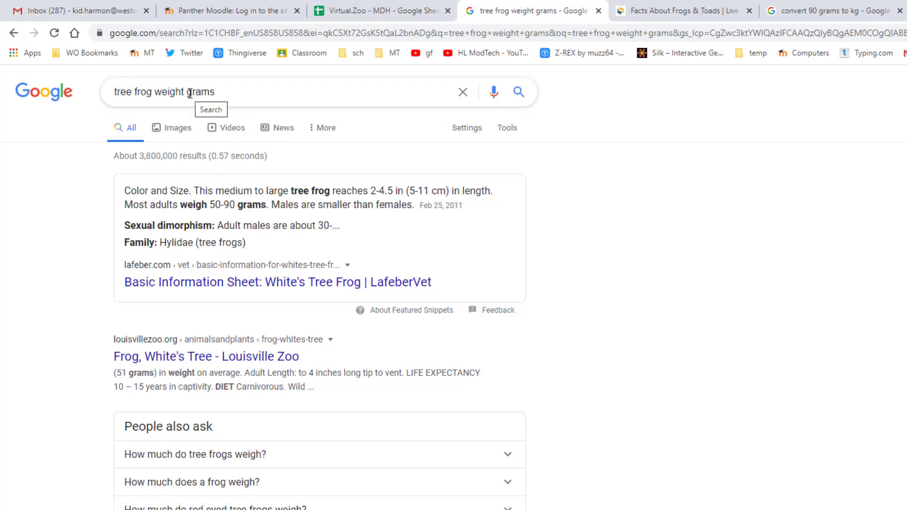
mouse_move(380, 232)
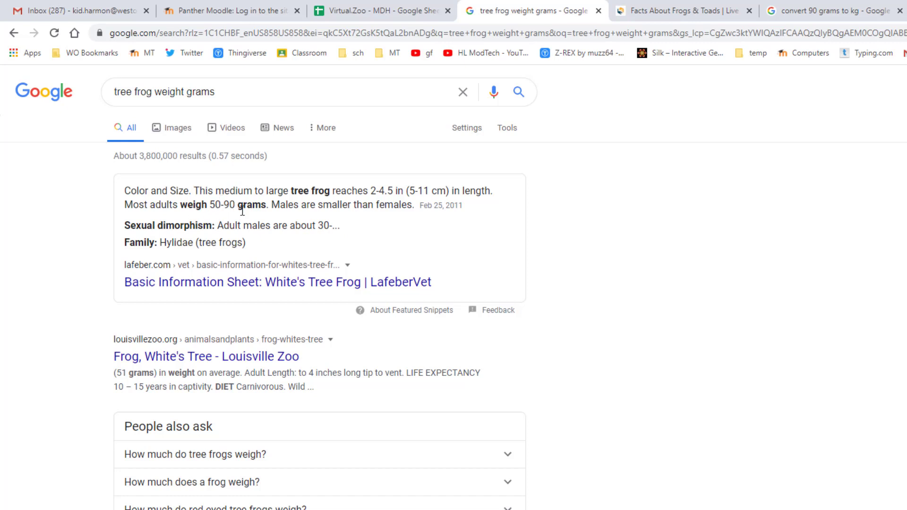
left_click(827, 11)
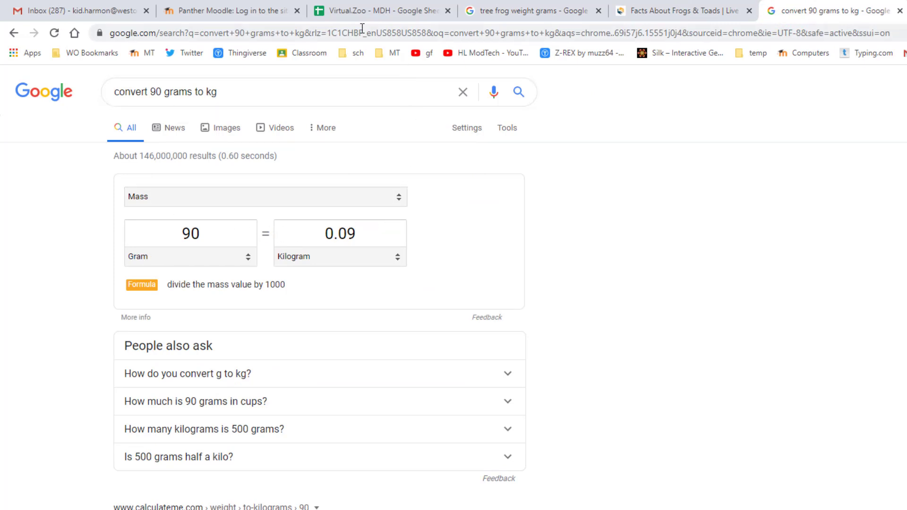
left_click(379, 10)
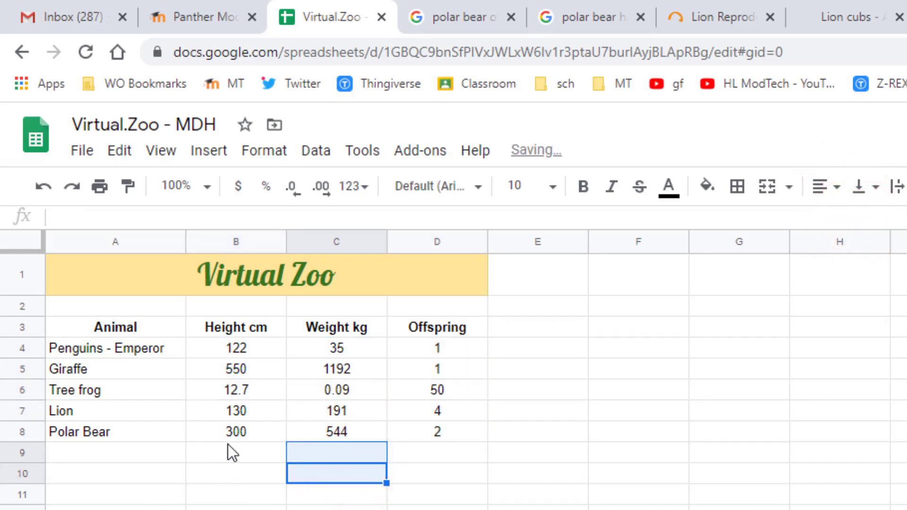
Label cell A9 below Polar Bear as 'Average'
left_click(114, 453)
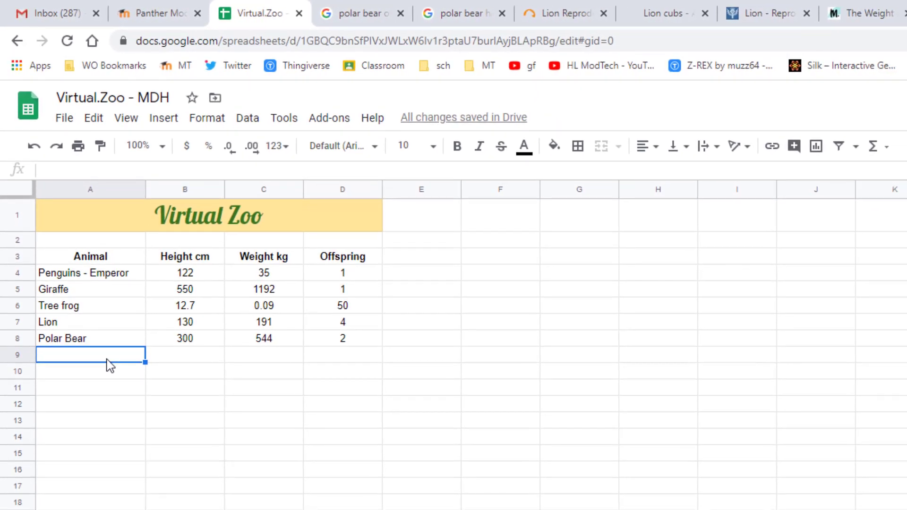
type("Avera")
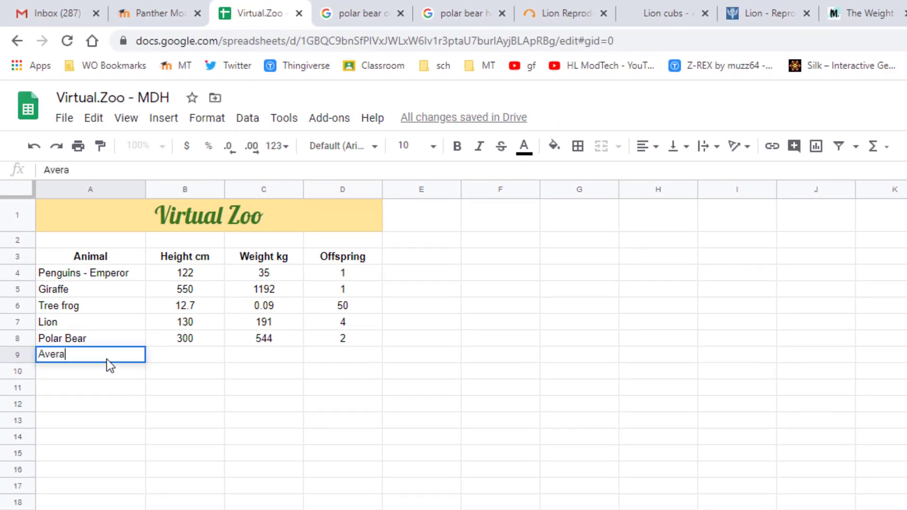
type("ge")
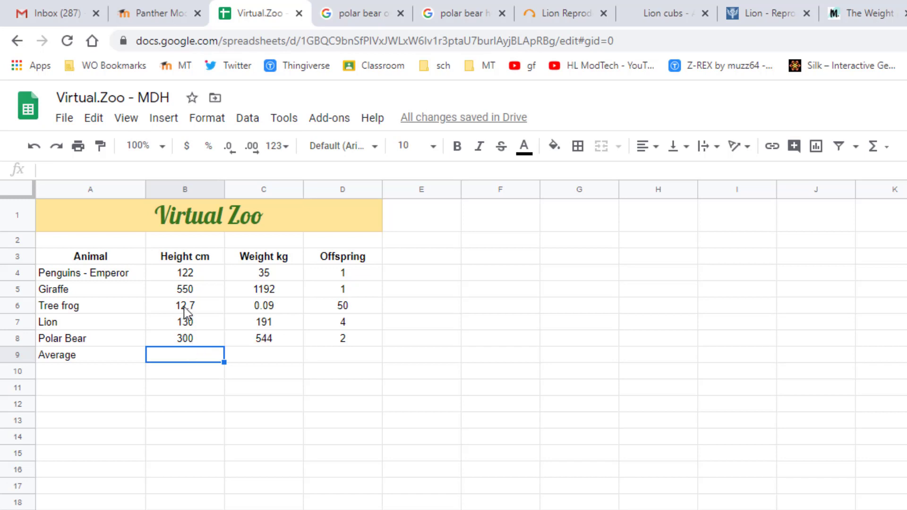
mouse_move(198, 293)
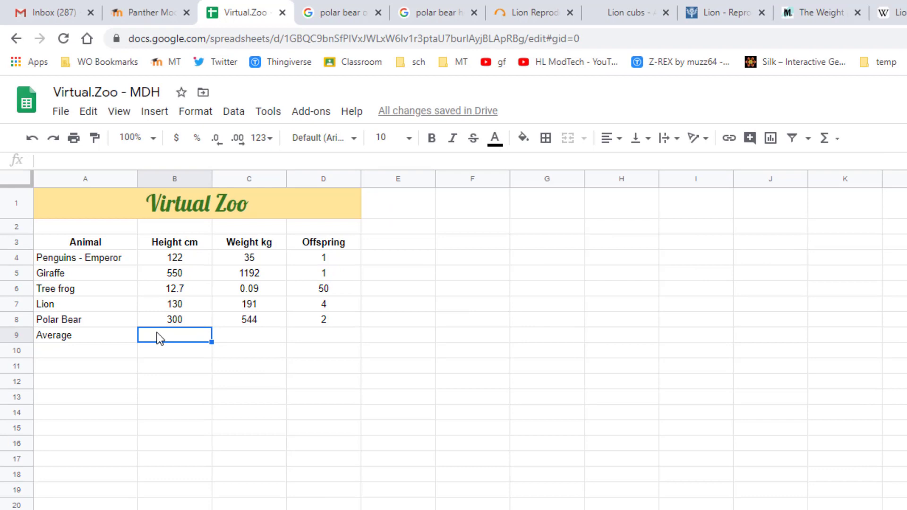
mouse_move(465, 128)
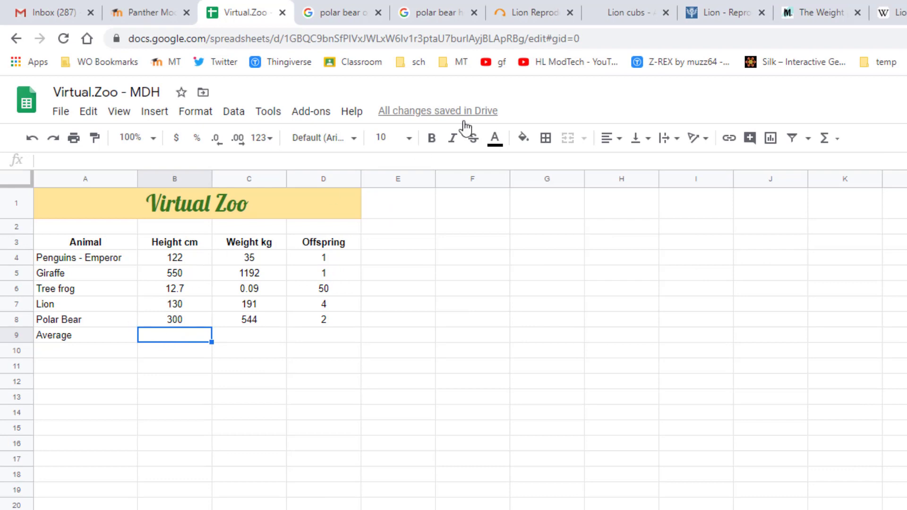
Enter an AVERAGE of the Height cm values B4:B8 in B9, giving 222.94
left_click(833, 138)
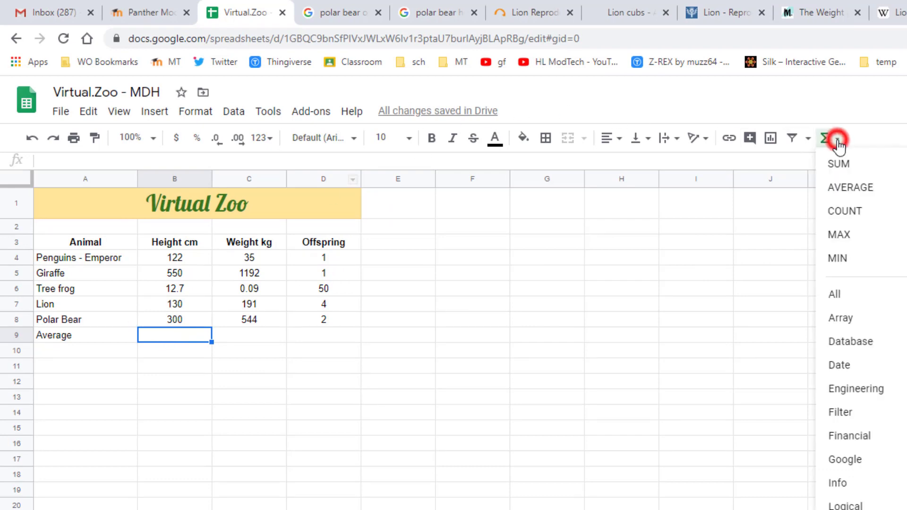
mouse_move(849, 187)
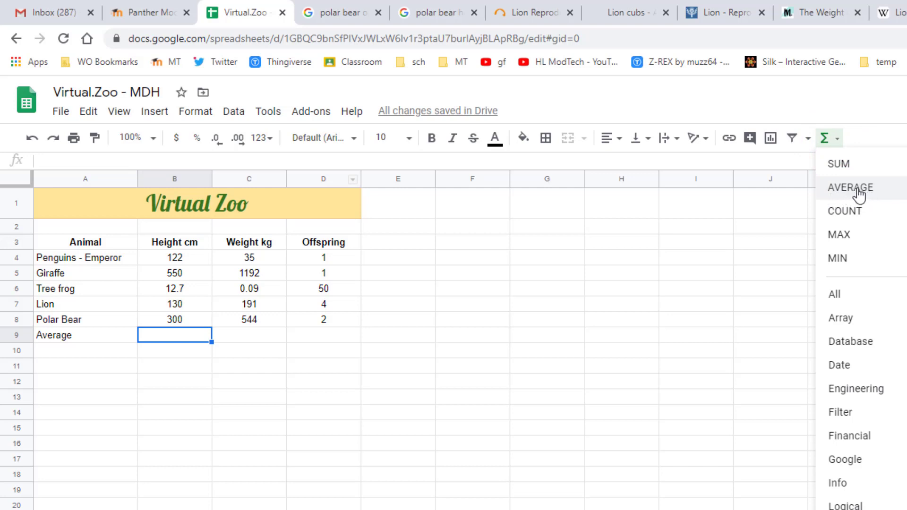
left_click(849, 187)
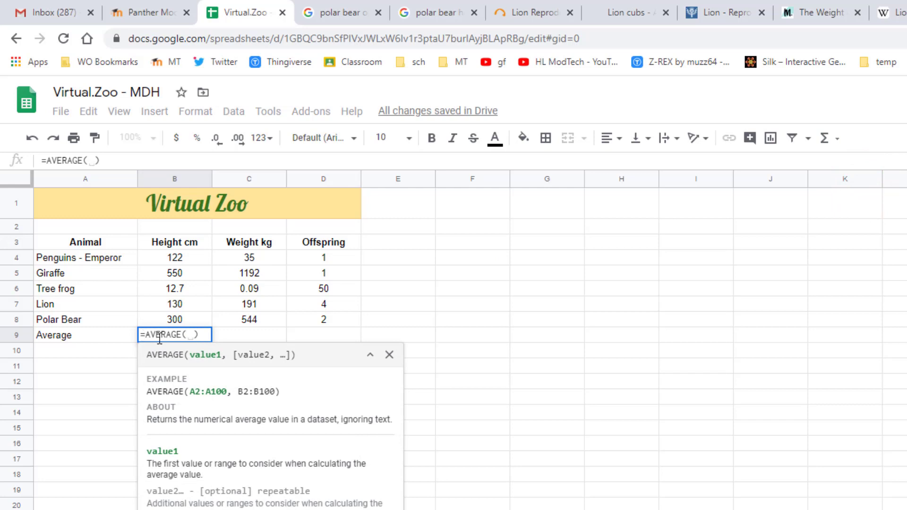
mouse_move(192, 342)
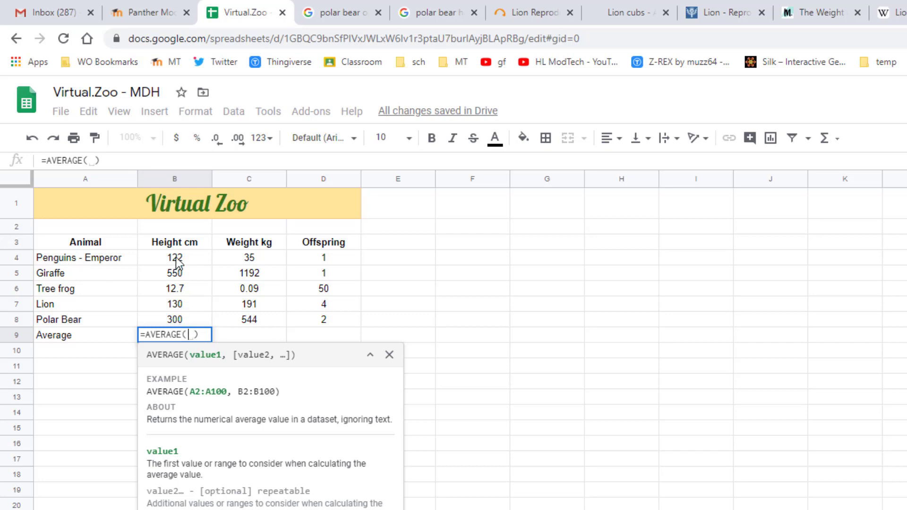
left_click_drag(174, 257, 173, 303)
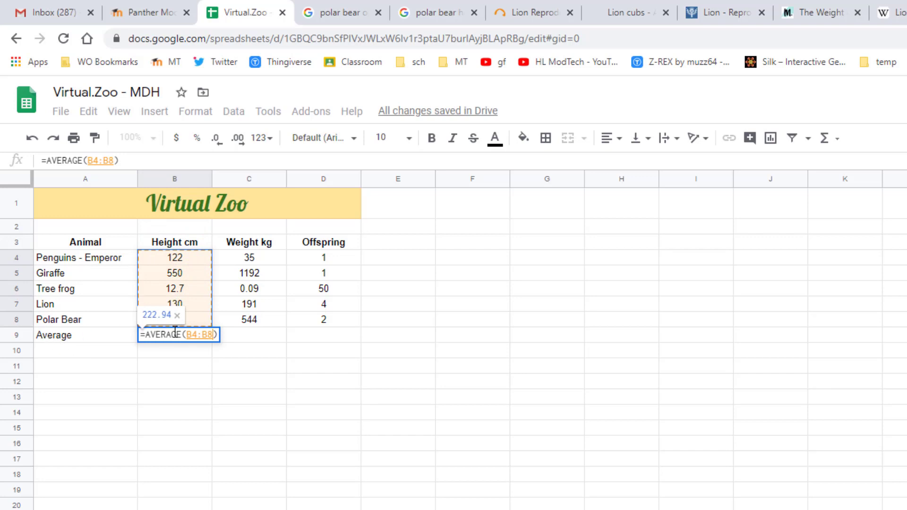
key("enter")
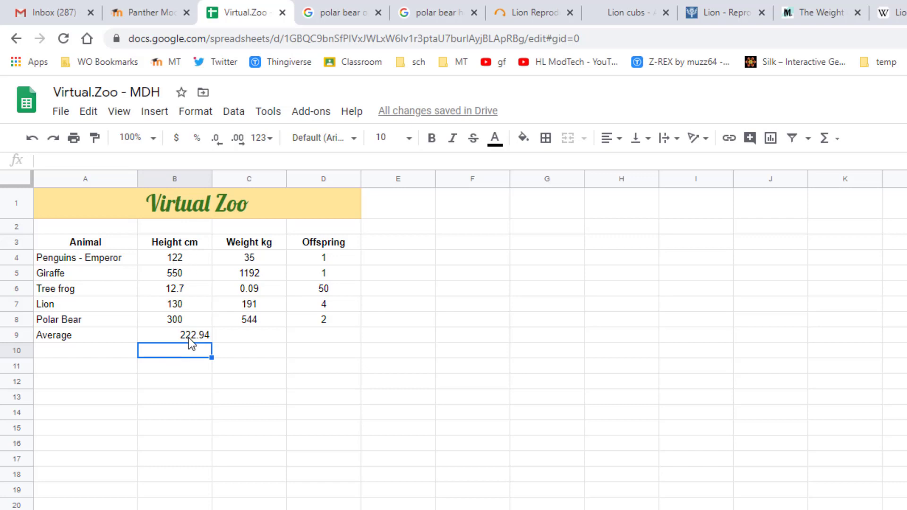
Make the Average label and 222.94 in A9:B9 bold and centre-aligned
left_click(174, 334)
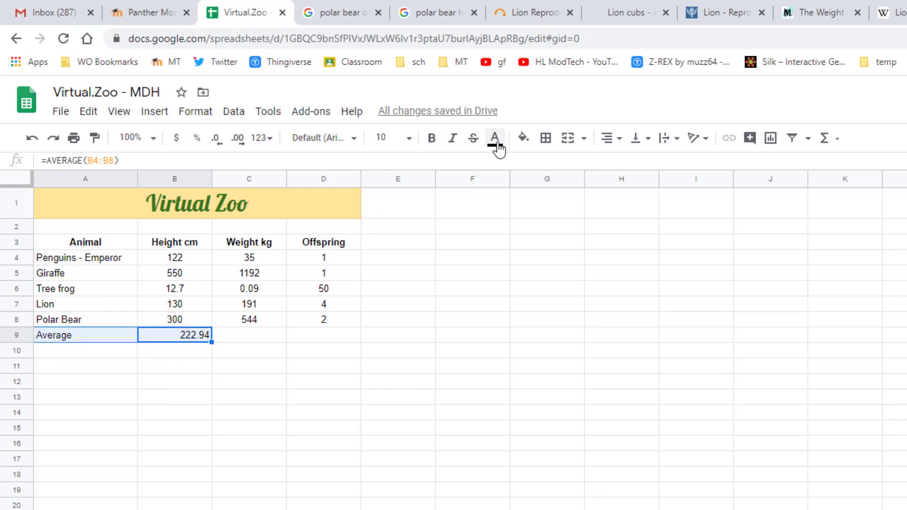
left_click(430, 137)
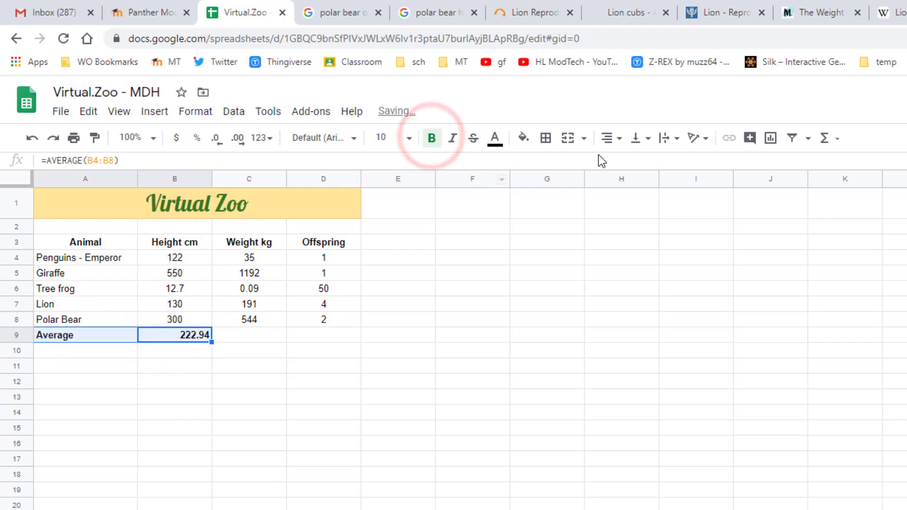
left_click(606, 138)
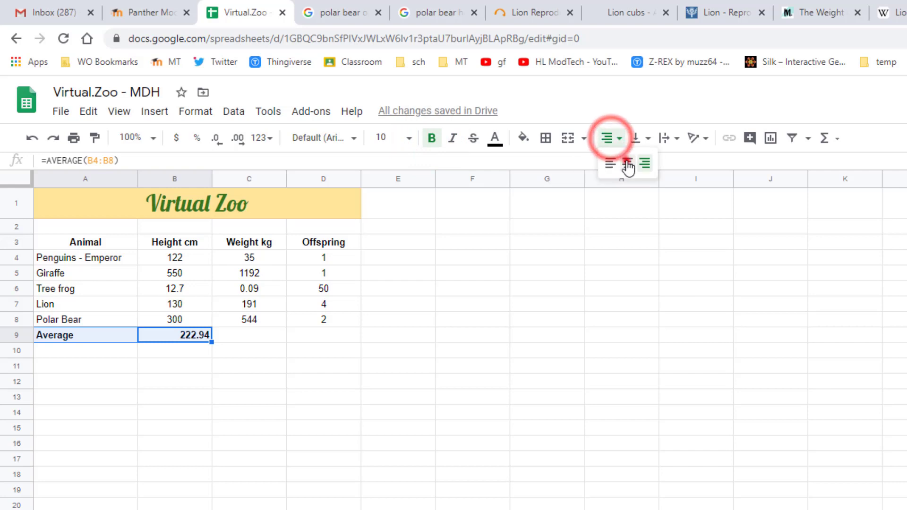
left_click(625, 163)
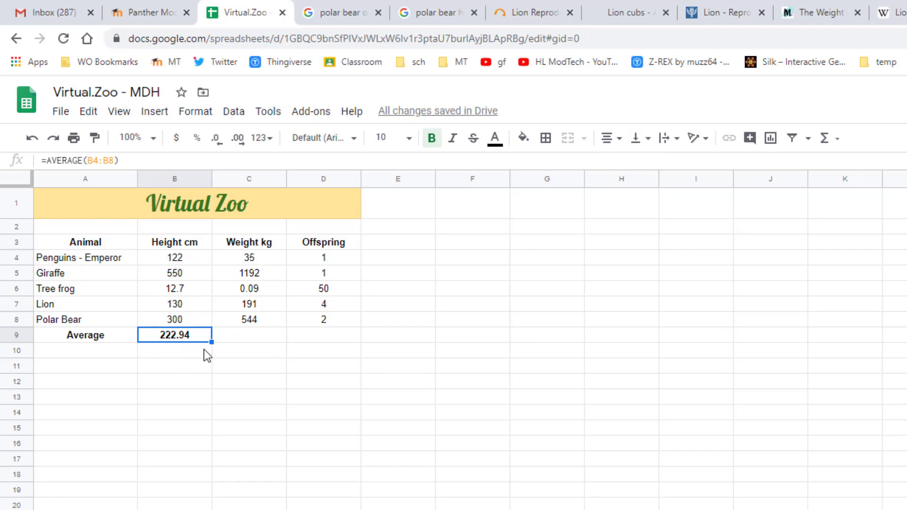
mouse_move(212, 341)
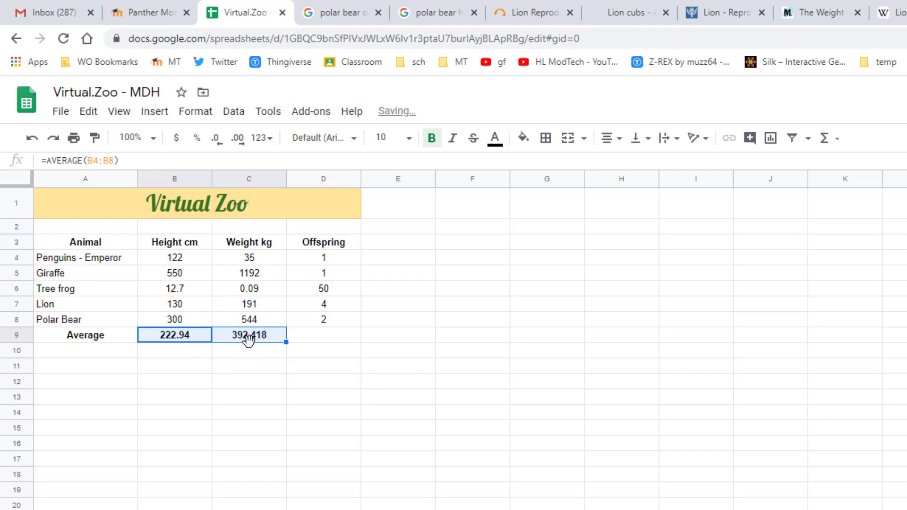
Extend the height average into the Weight kg and Offspring columns (392.418, 11.6)
left_click(248, 335)
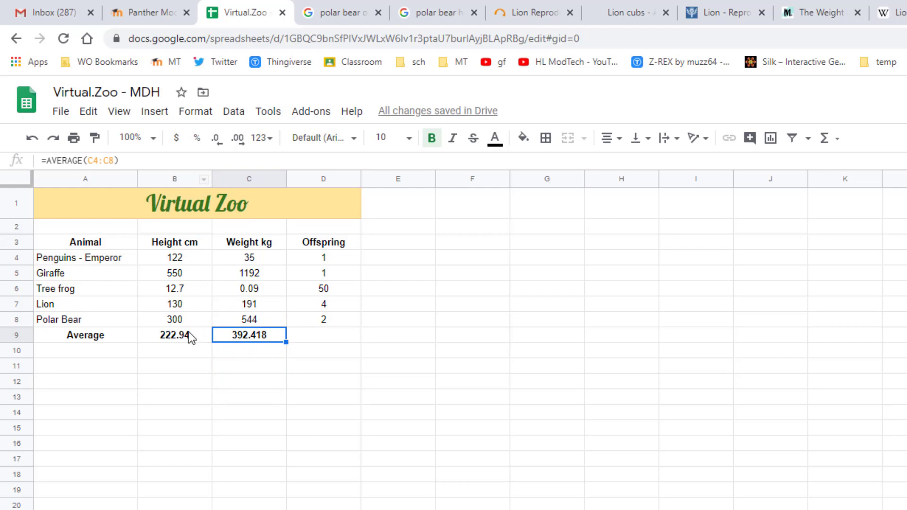
left_click(174, 334)
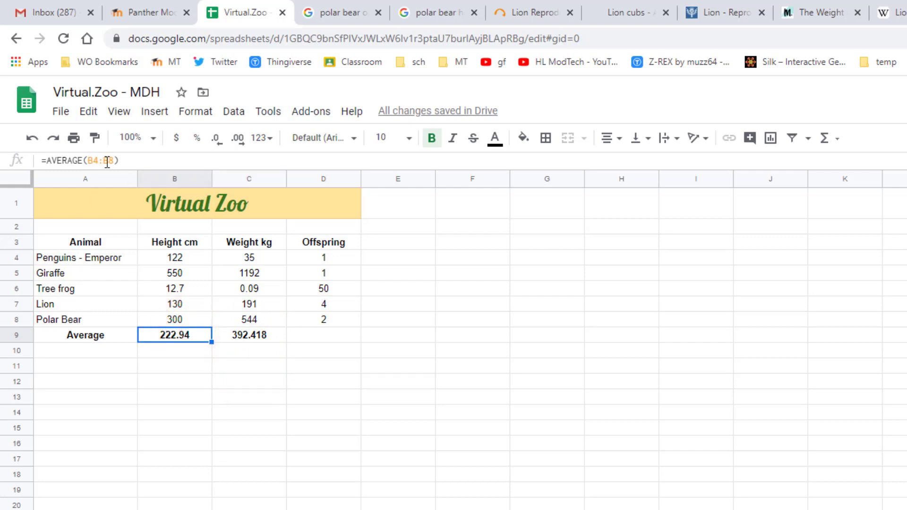
left_click(248, 335)
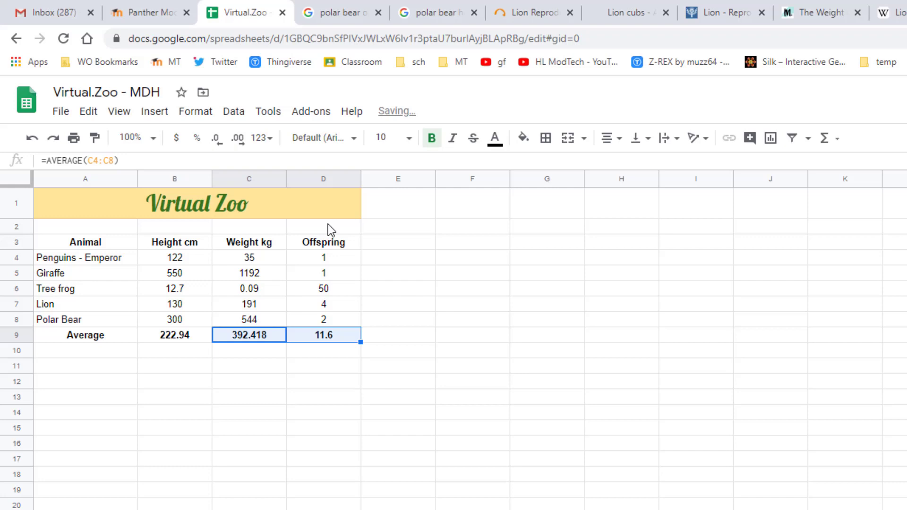
mouse_move(328, 360)
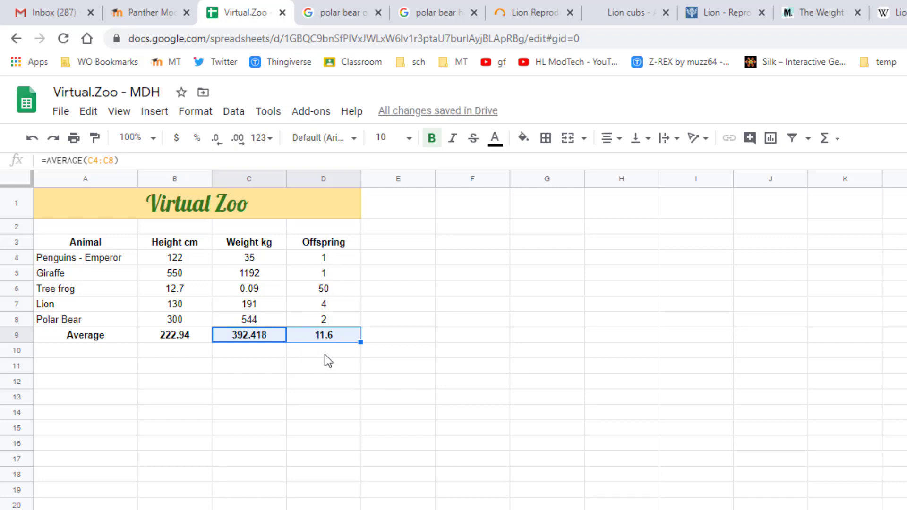
mouse_move(339, 305)
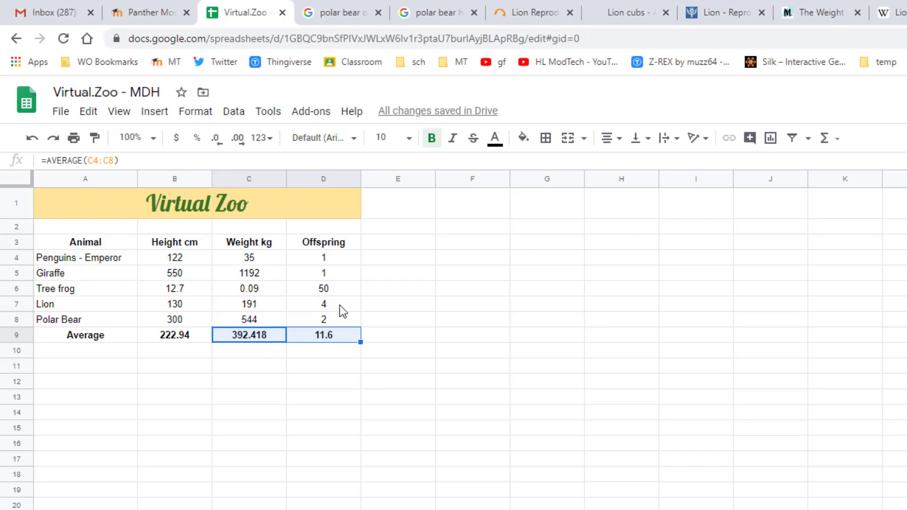
mouse_move(334, 294)
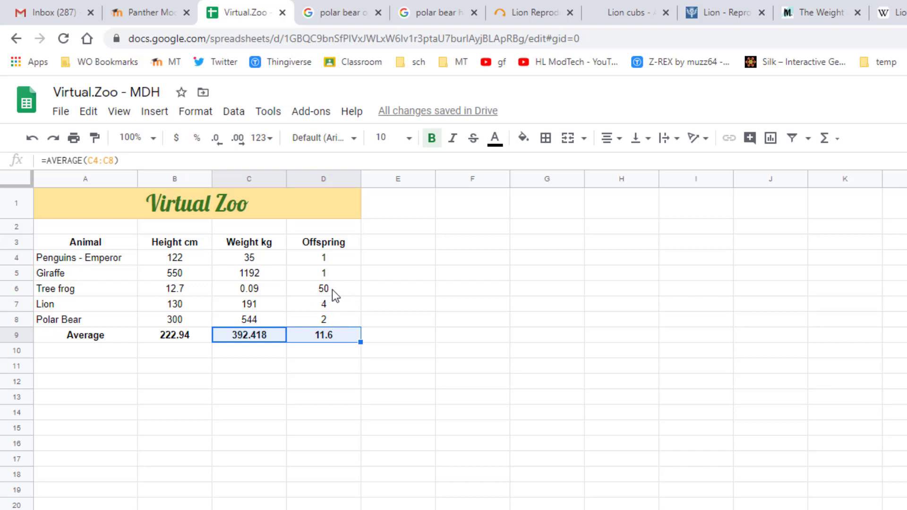
mouse_move(327, 346)
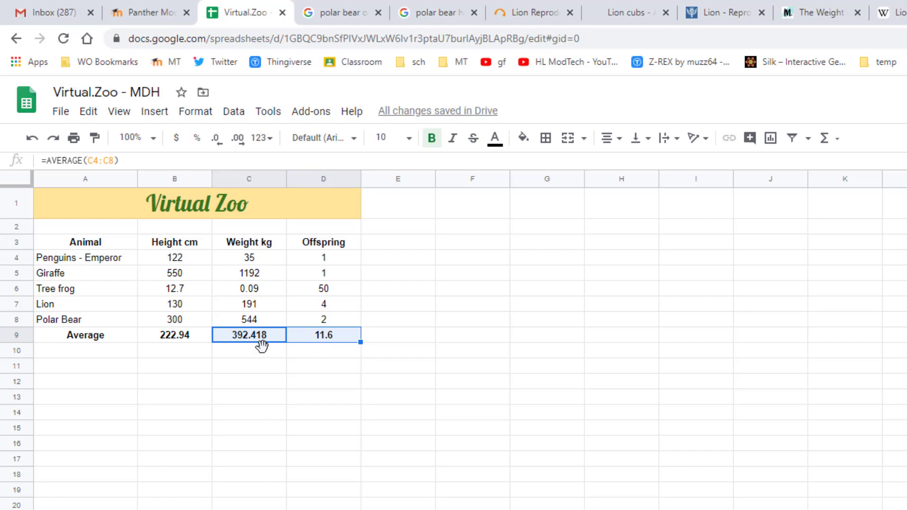
mouse_move(283, 363)
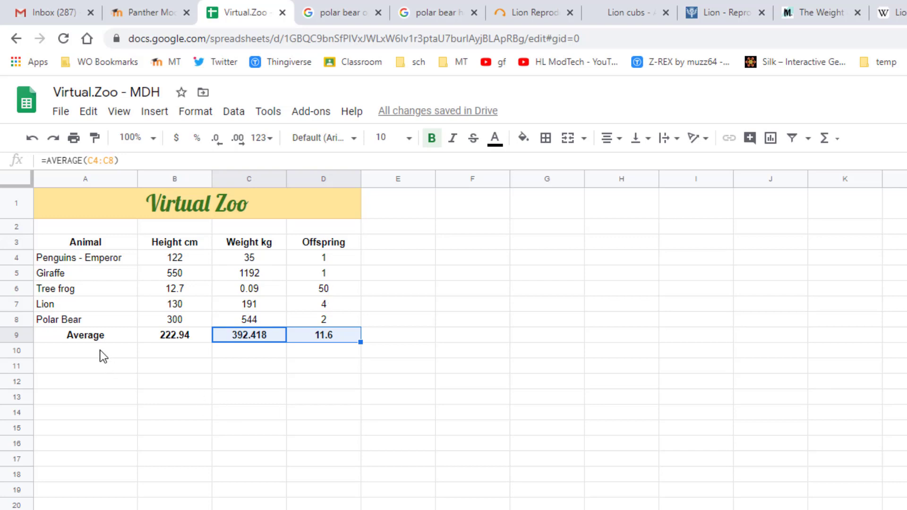
Label A10 'Max' and enter =MAX(B4:B8) for the heights in B10
left_click(85, 349)
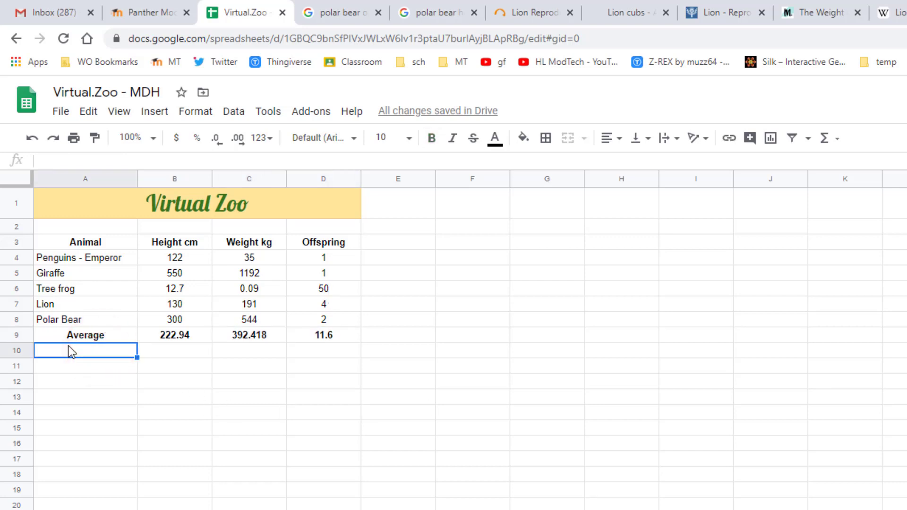
type("Max")
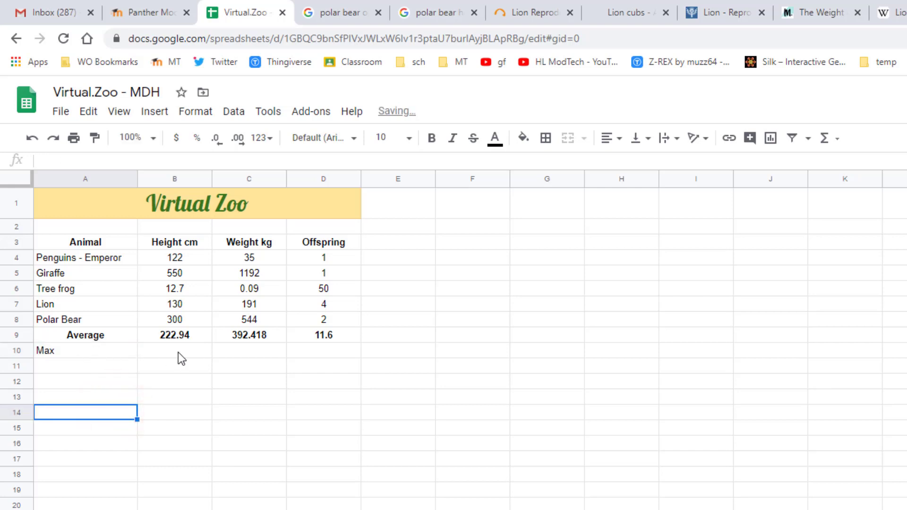
left_click(174, 350)
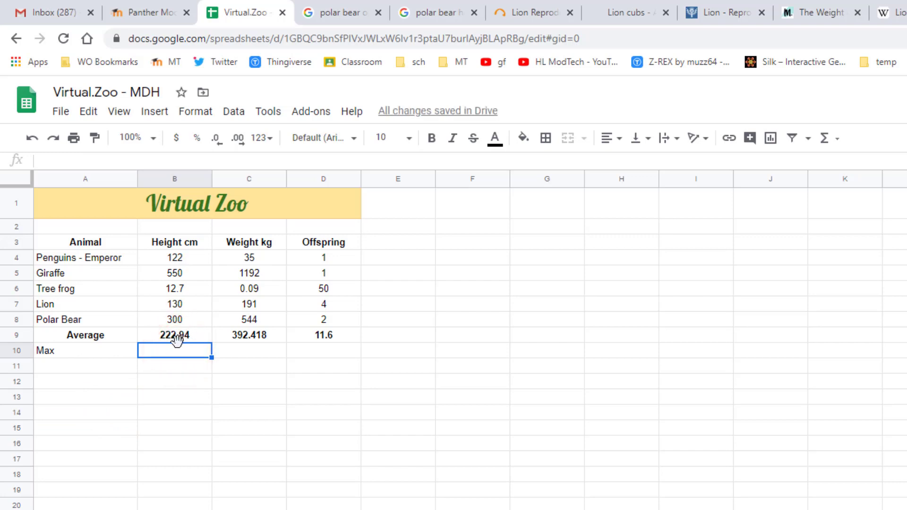
left_click(824, 138)
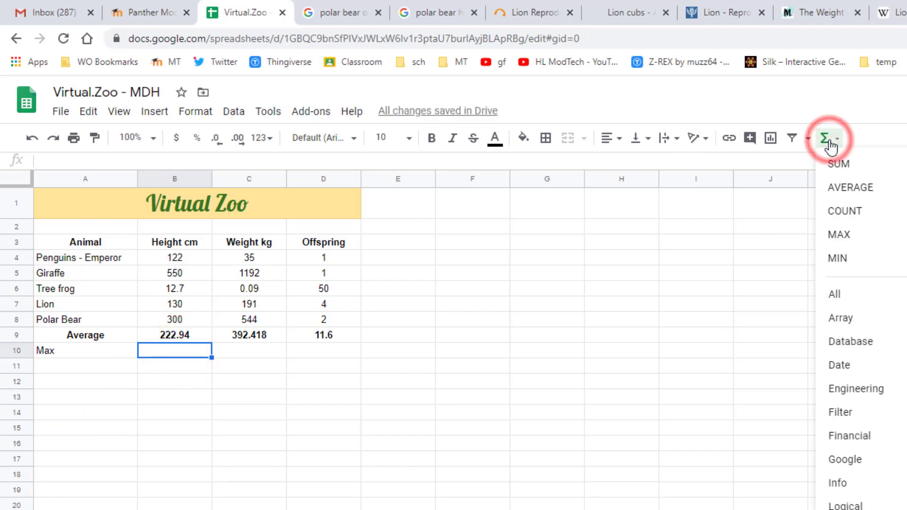
mouse_move(838, 234)
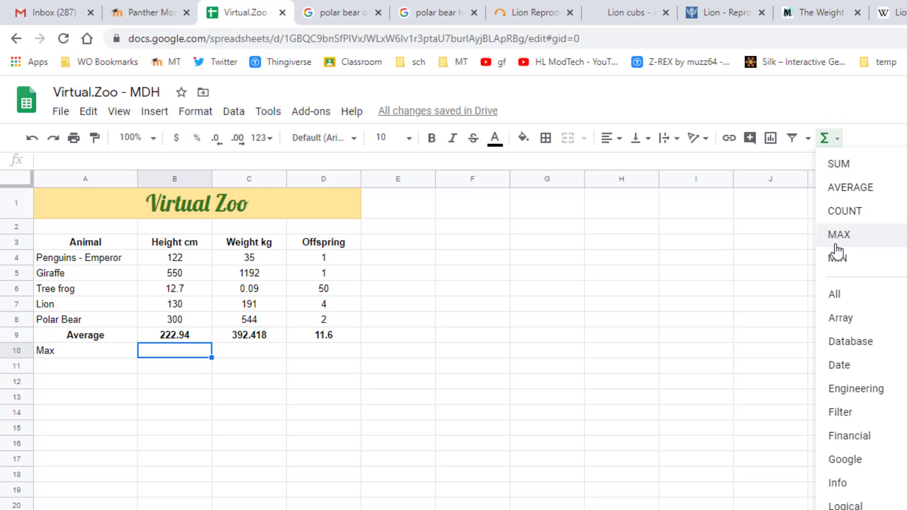
left_click(838, 234)
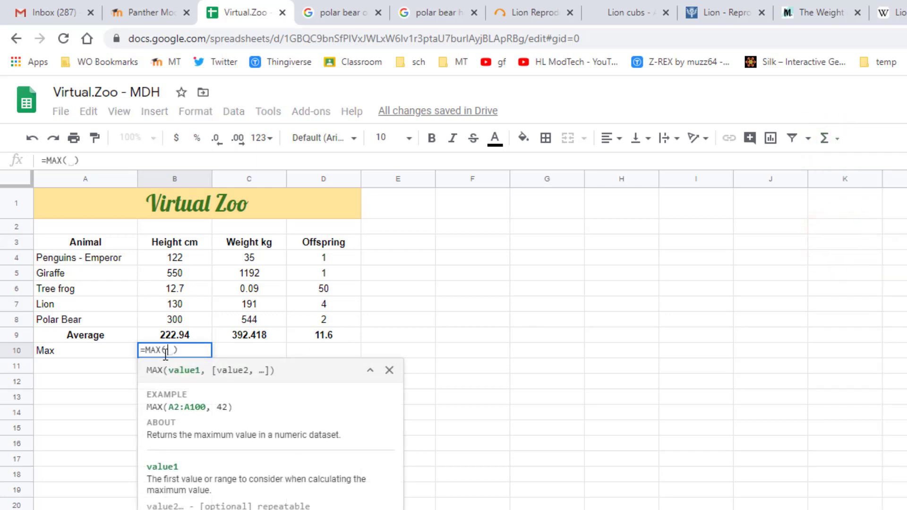
left_click(174, 257)
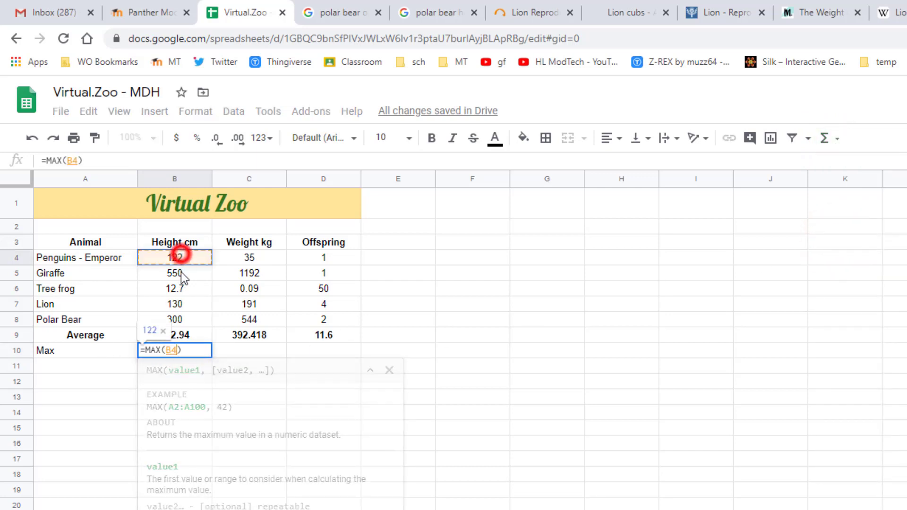
left_click_drag(175, 257, 174, 319)
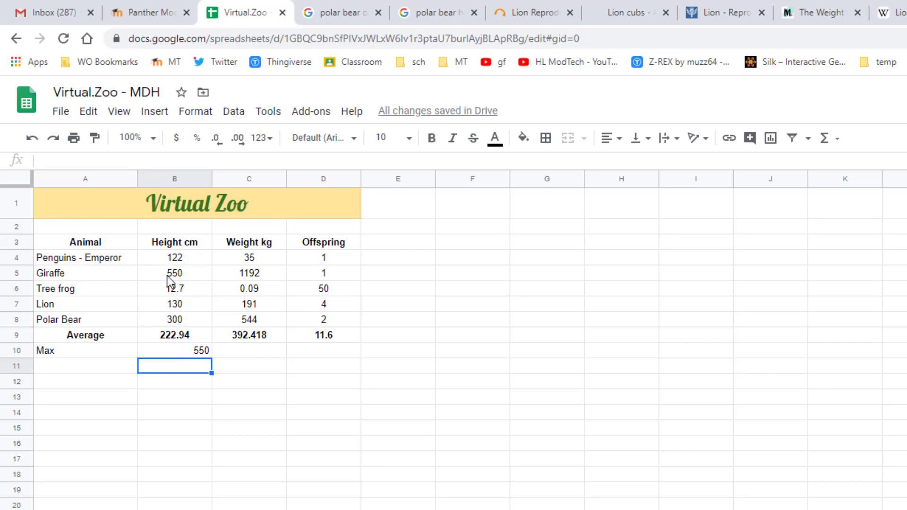
mouse_move(119, 357)
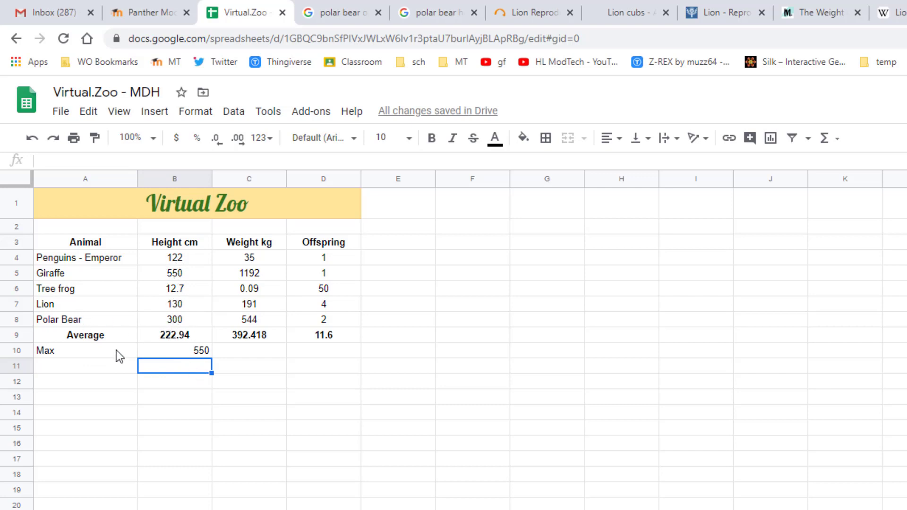
mouse_move(196, 354)
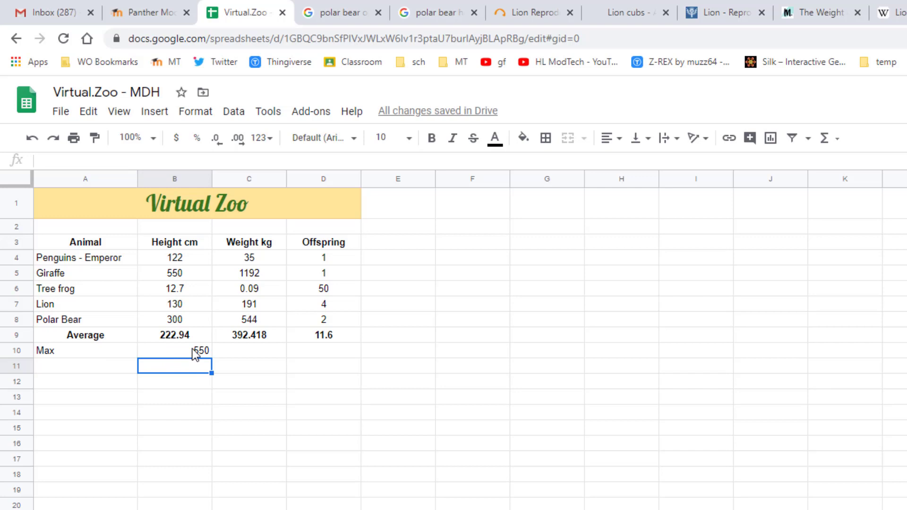
Fill the max formula across to Offspring (550, 1192, 50) and paint the Average row's bold centred format onto it
left_click(173, 350)
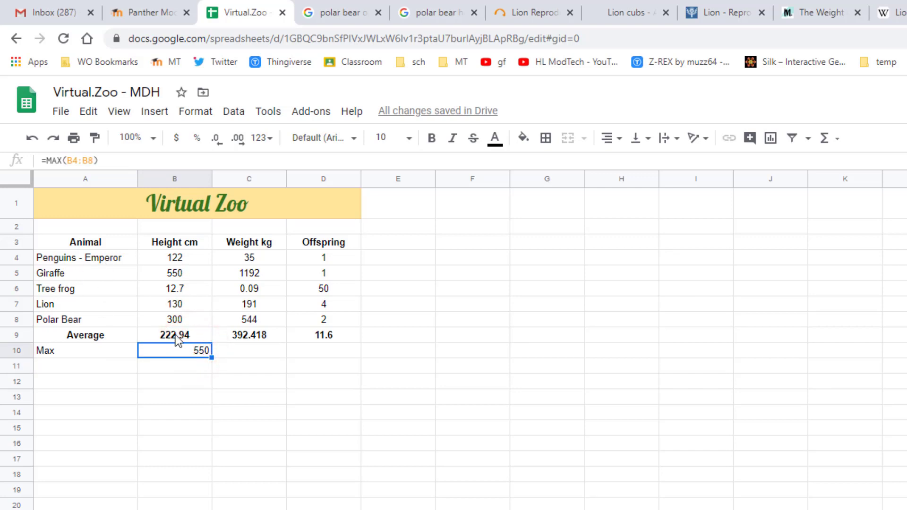
mouse_move(213, 369)
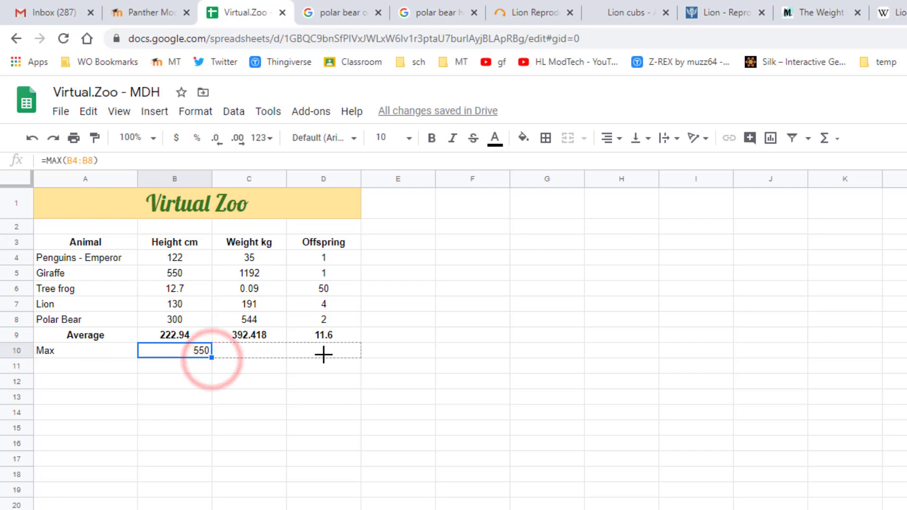
left_click_drag(211, 357, 359, 357)
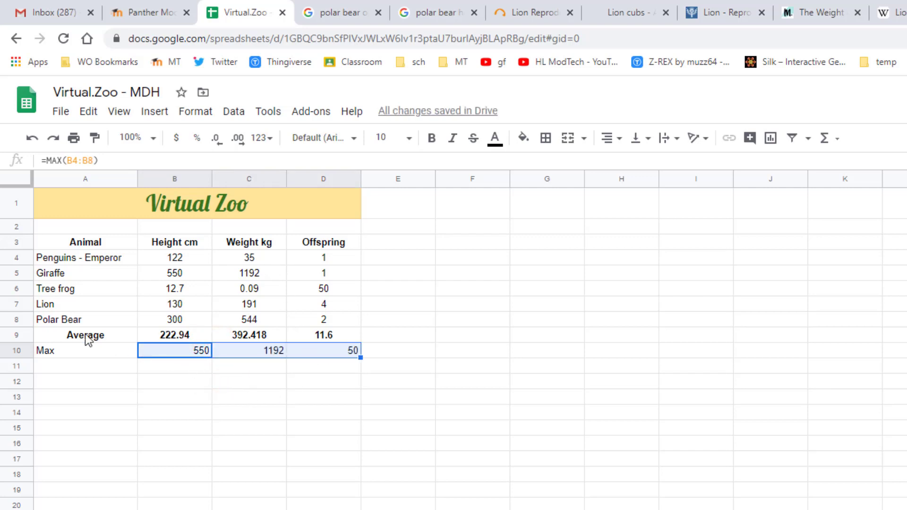
left_click(84, 335)
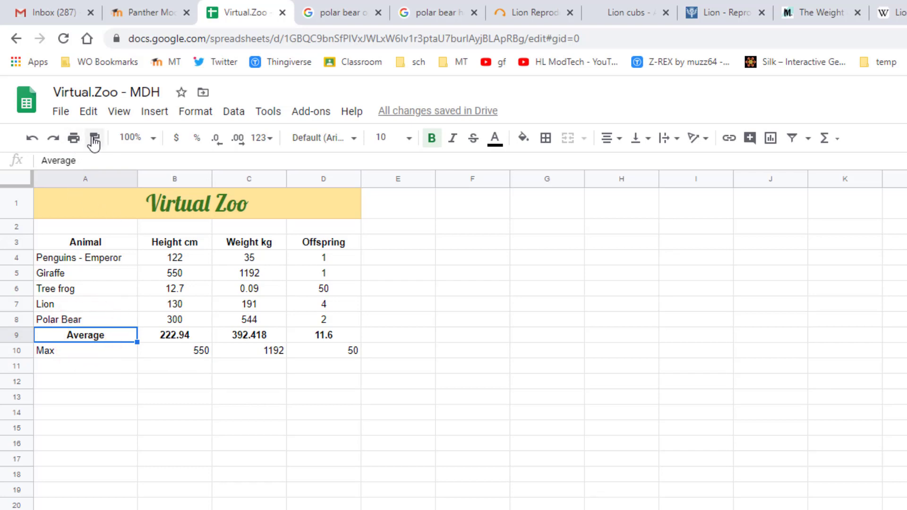
left_click(94, 138)
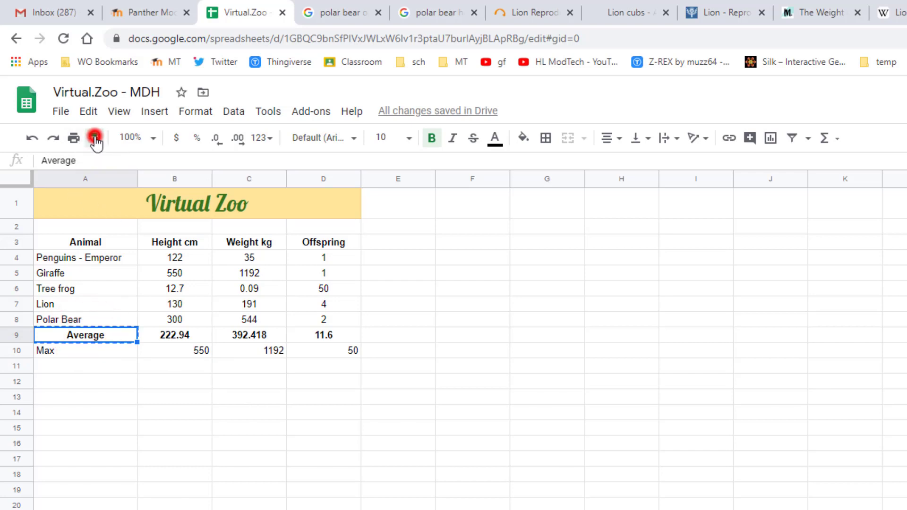
left_click(94, 138)
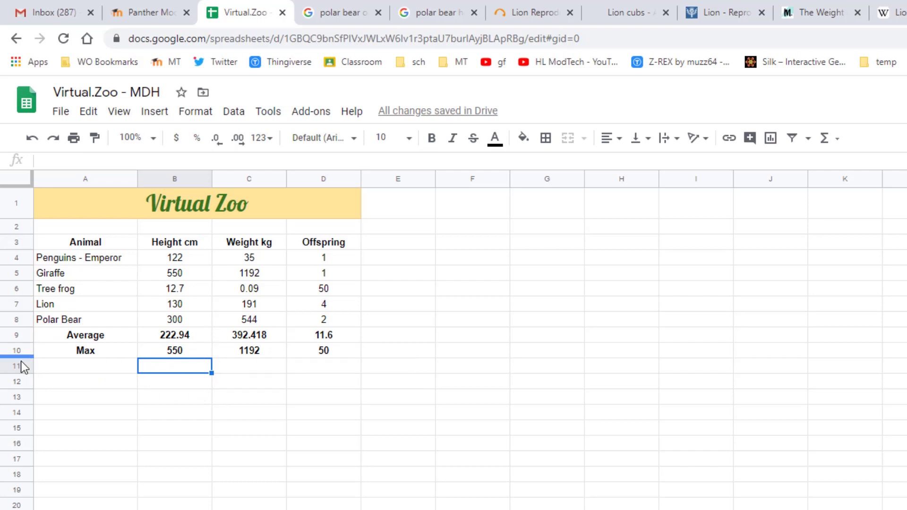
Label A11 'Min' and enter a MIN of the heights B4:B8 in B11
type("Min")
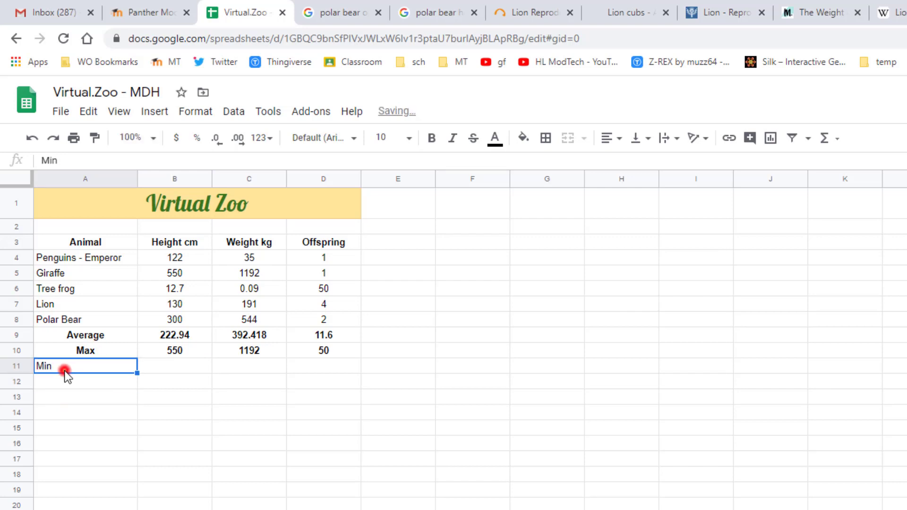
left_click(826, 138)
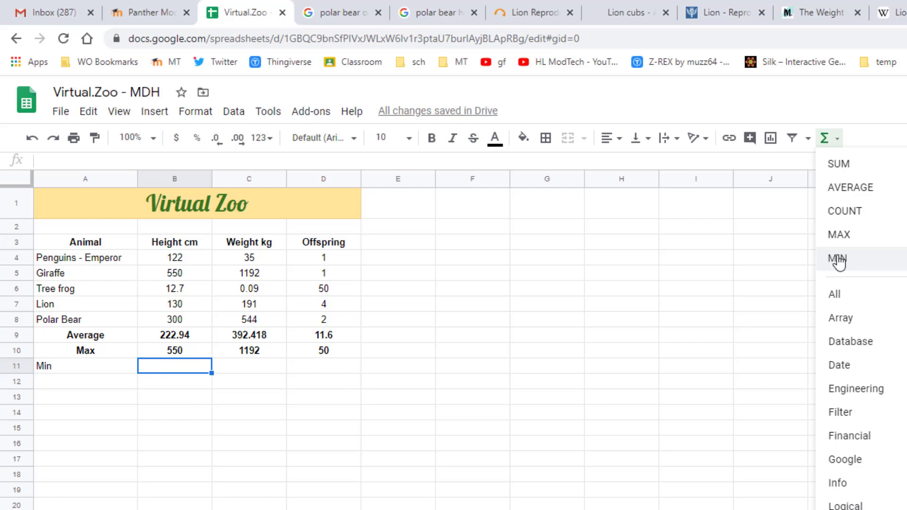
left_click(836, 258)
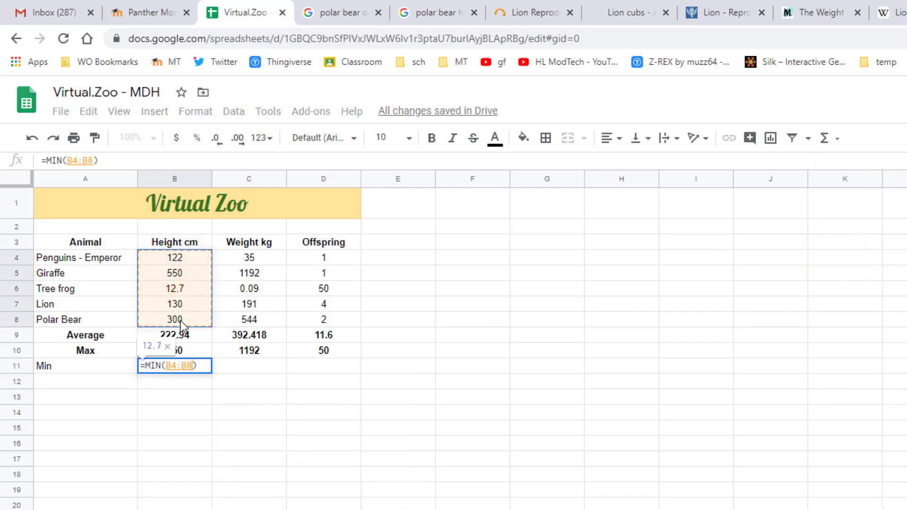
key("Enter")
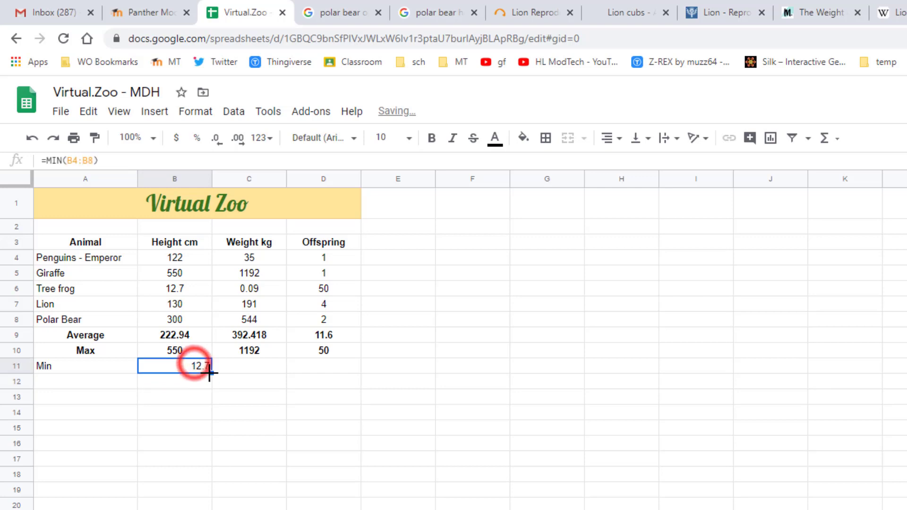
Fill the min formula across to Offspring (12.7, 0.09, 1) and match the Average row's formatting
left_click_drag(200, 365, 355, 366)
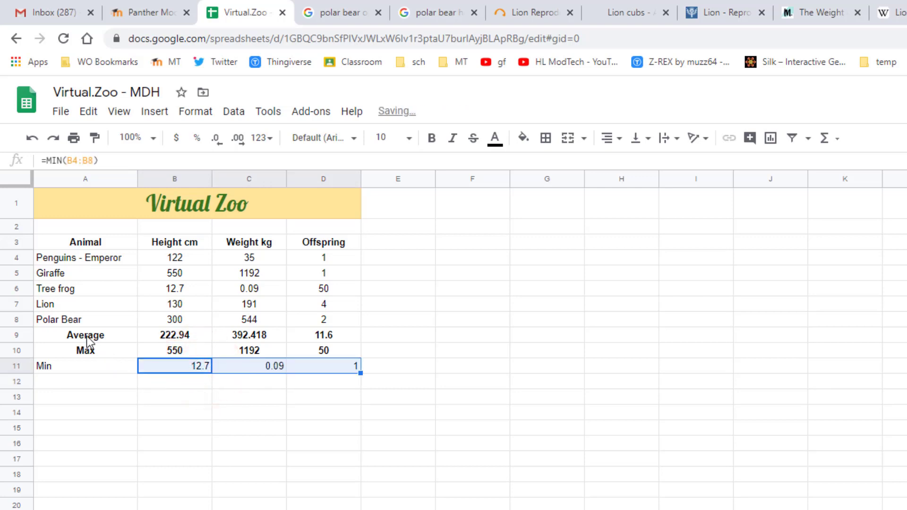
left_click(85, 335)
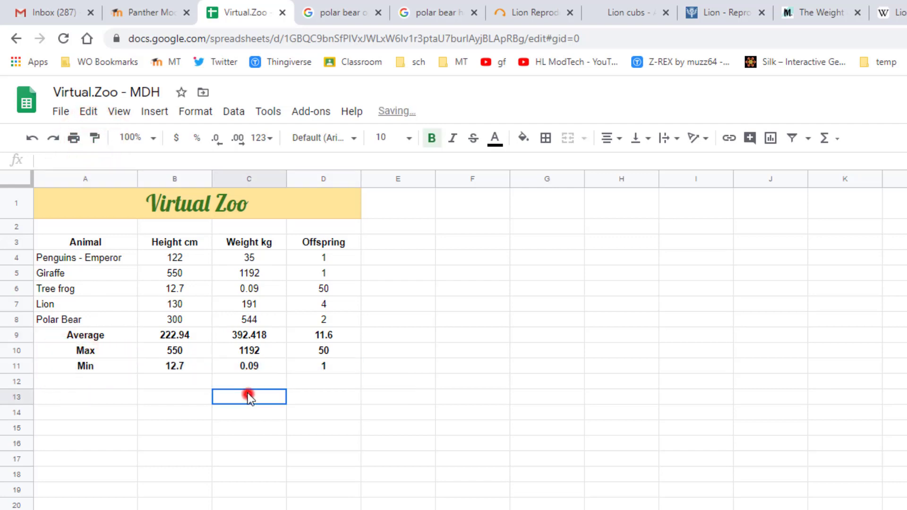
left_click(174, 303)
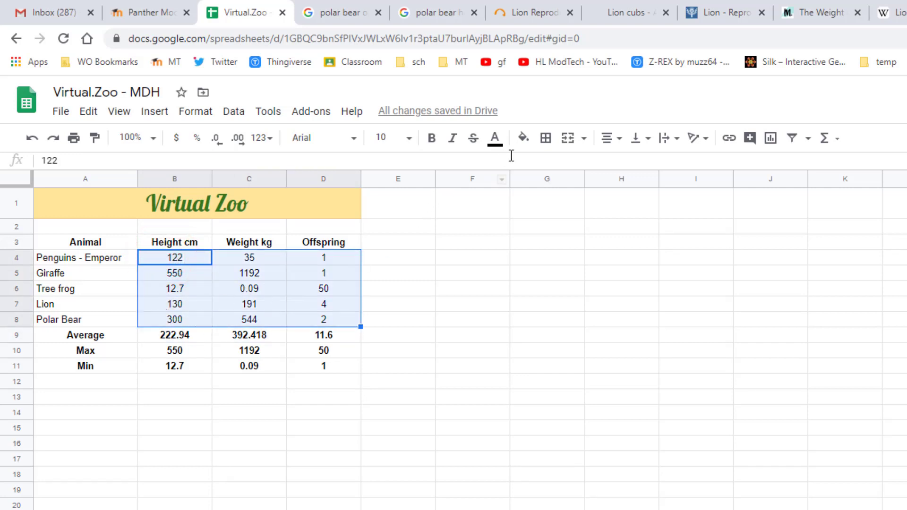
Apply all borders to the measurement cells B4:D8 and choose a pink border colour
left_click(544, 138)
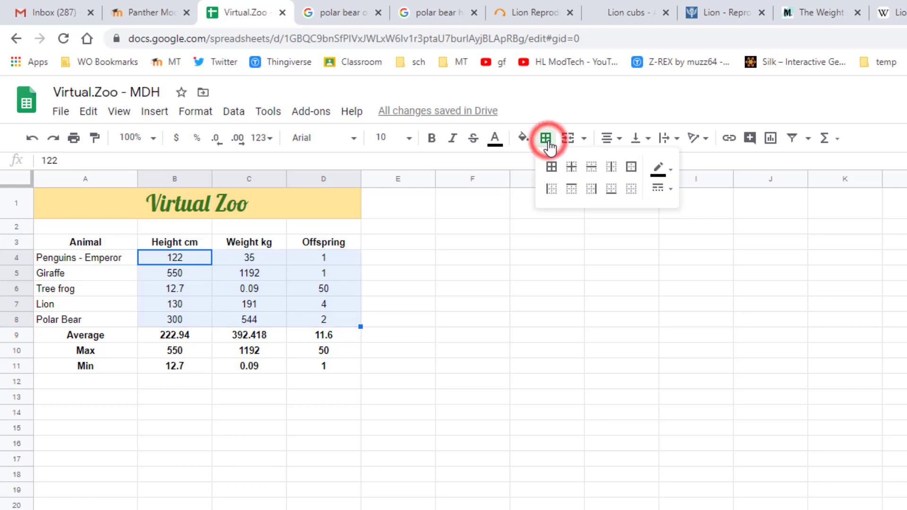
mouse_move(549, 168)
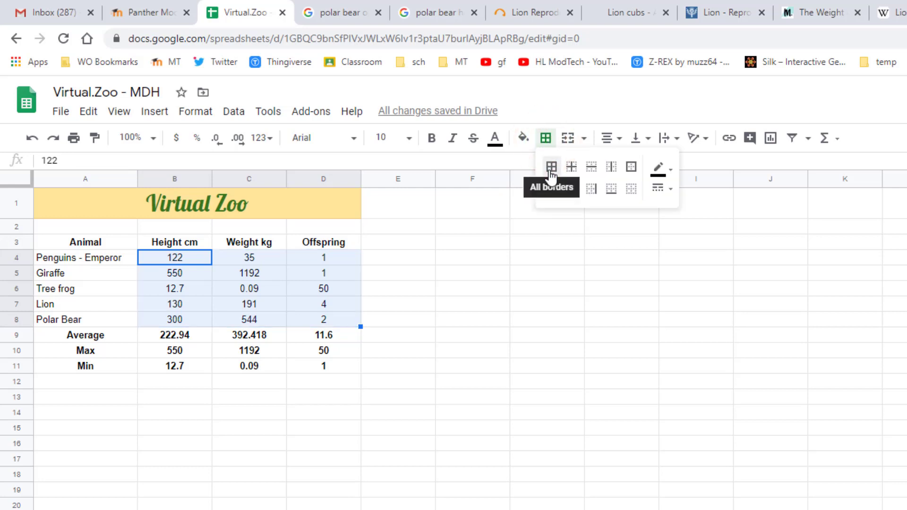
left_click(550, 166)
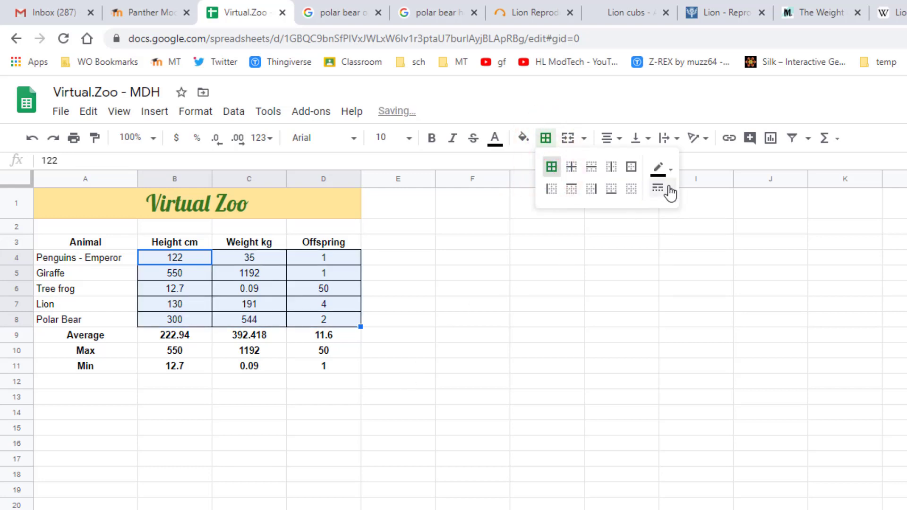
left_click(657, 167)
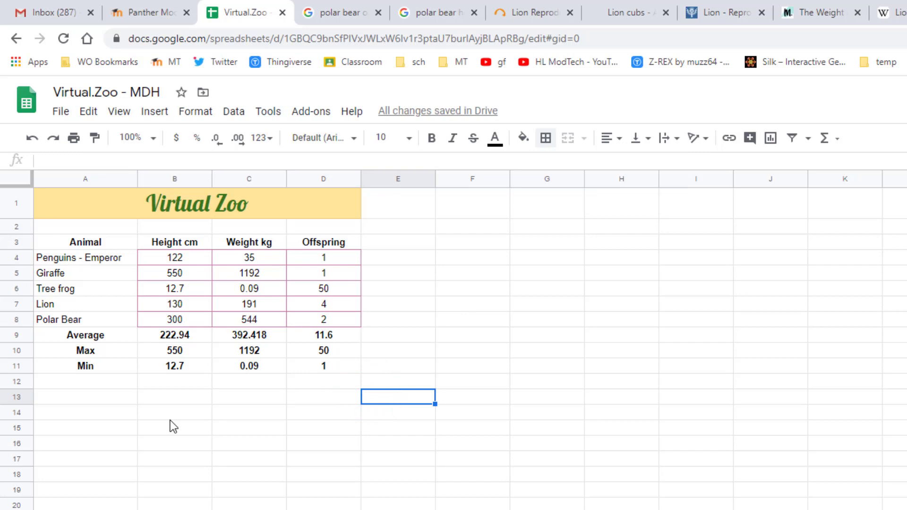
Fill the Average row with light yellow
left_click(85, 334)
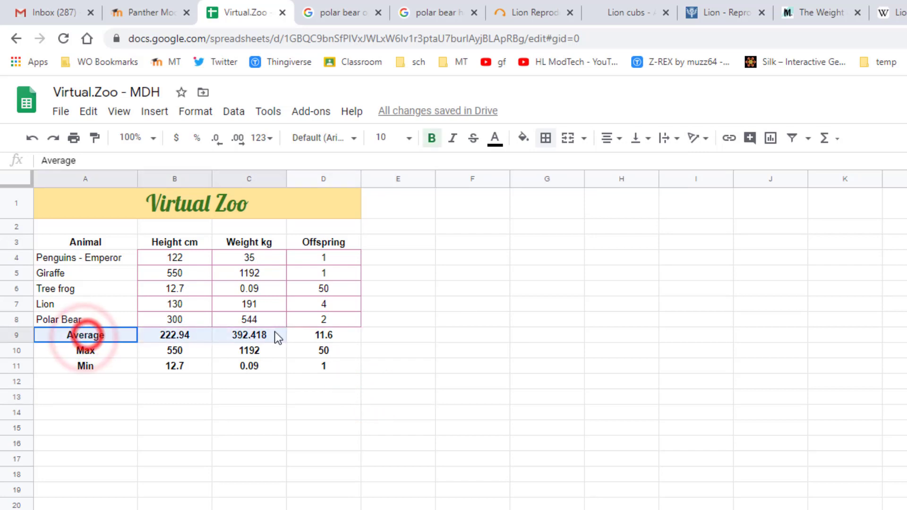
left_click(523, 138)
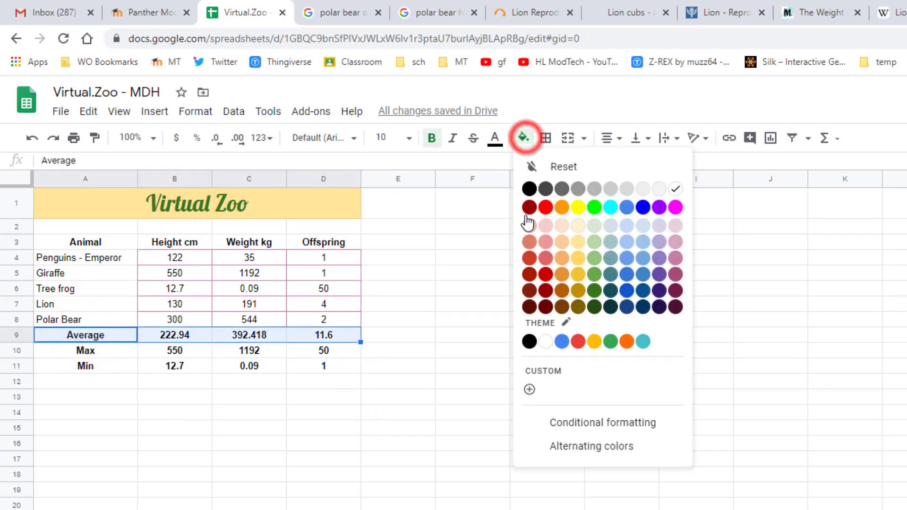
mouse_move(588, 266)
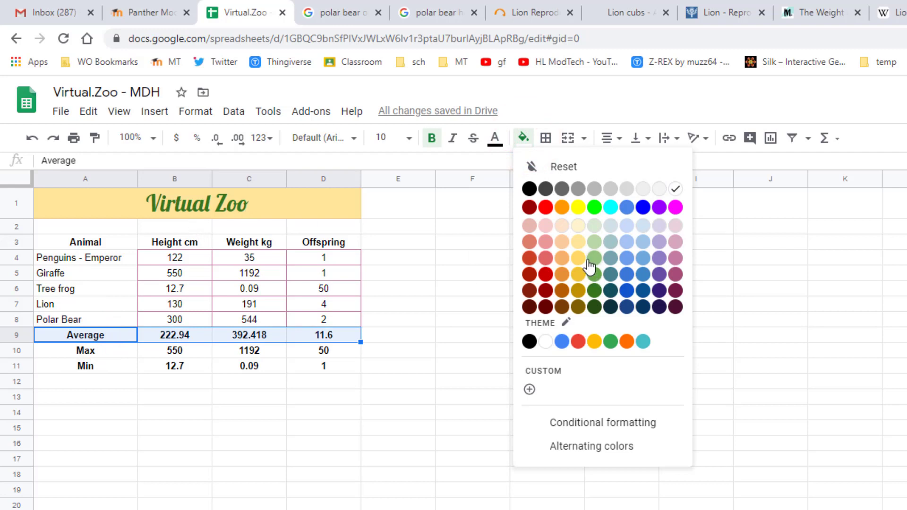
left_click(578, 257)
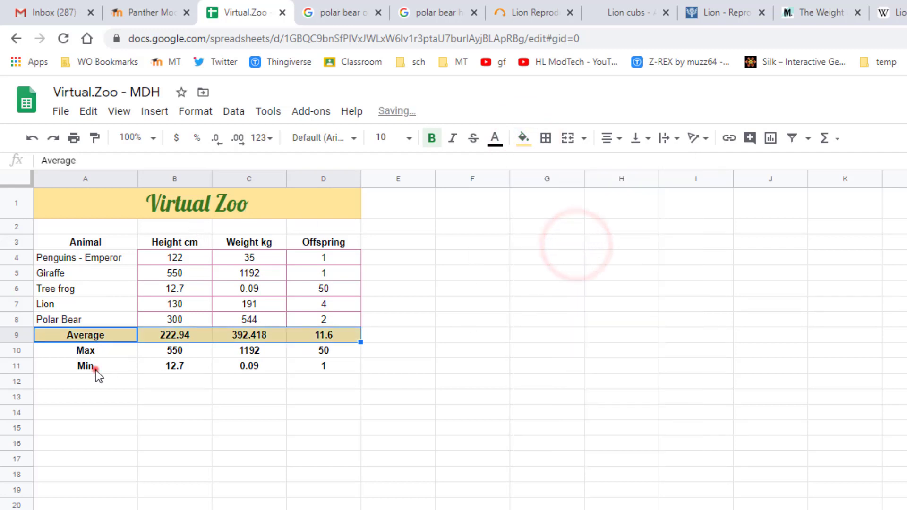
Fill the Min row with the same light yellow
left_click(85, 366)
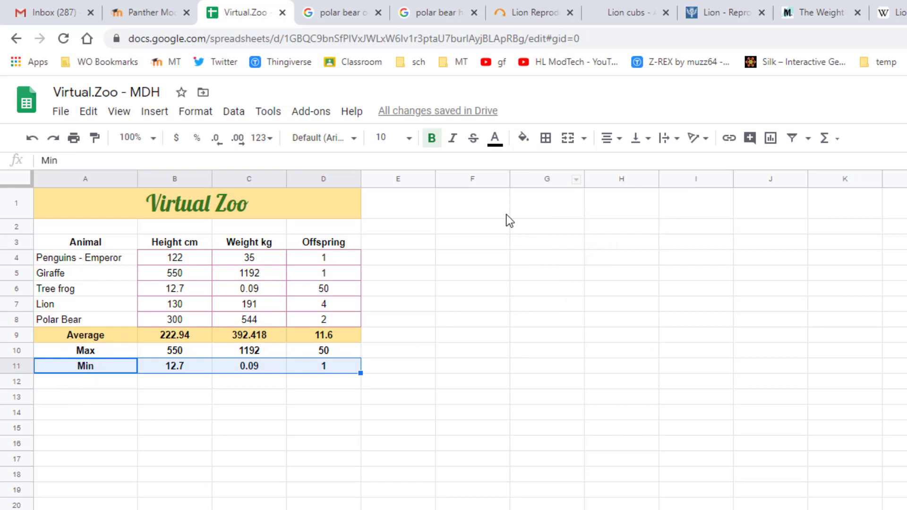
left_click(522, 138)
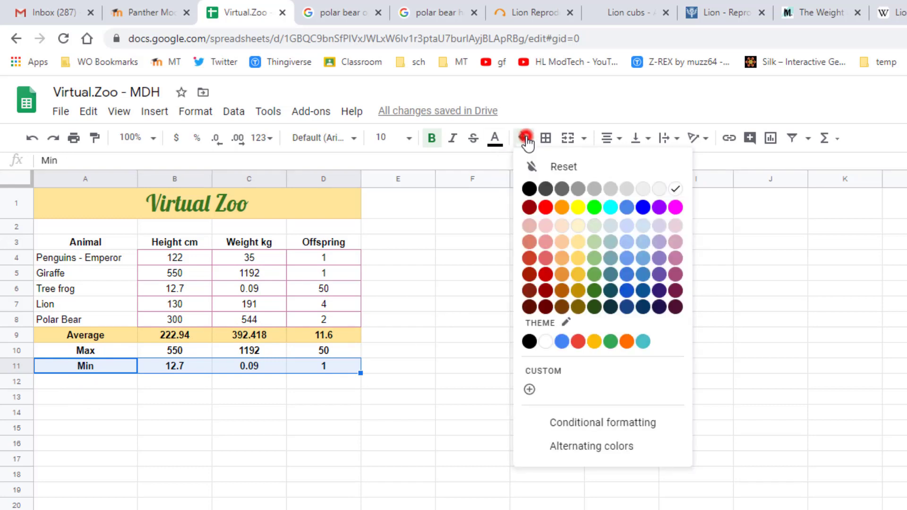
left_click(577, 241)
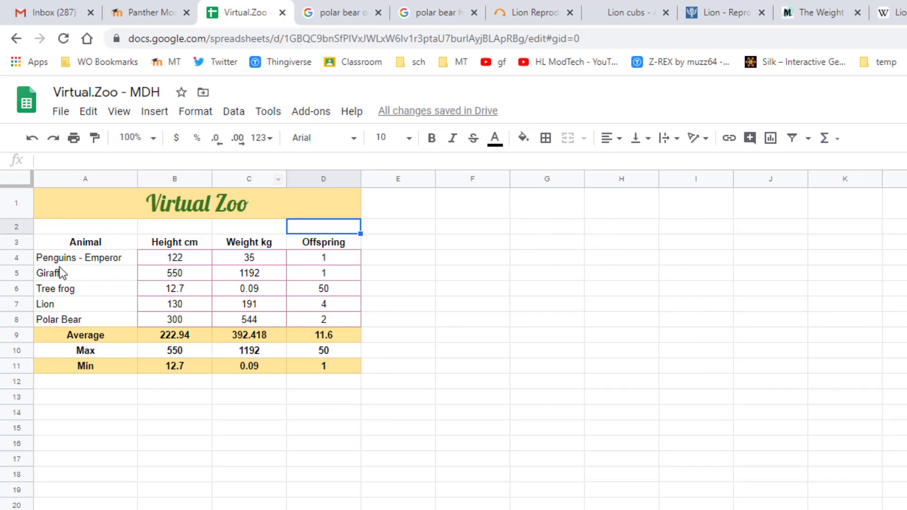
left_click(85, 242)
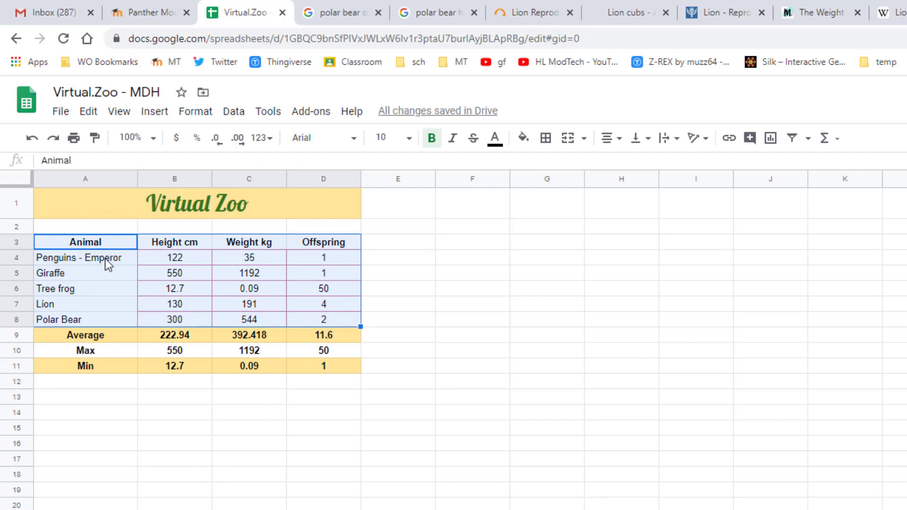
left_click(233, 111)
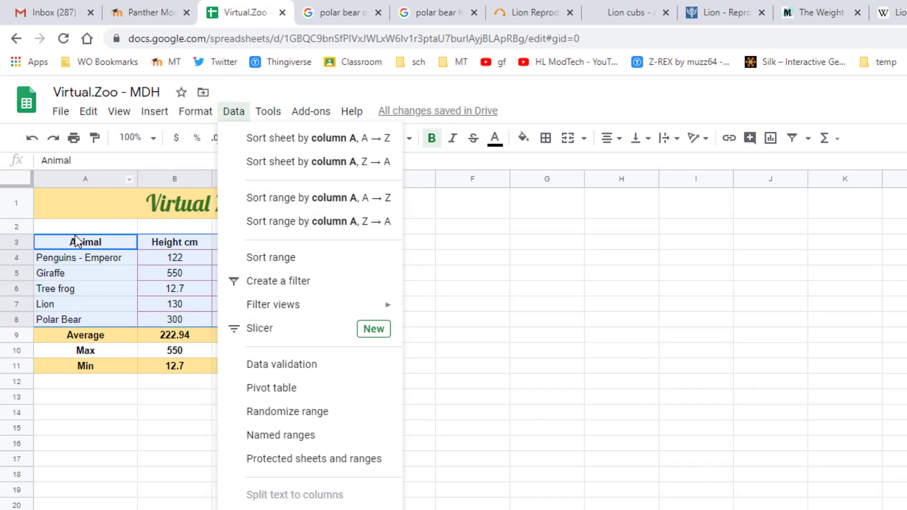
mouse_move(318, 138)
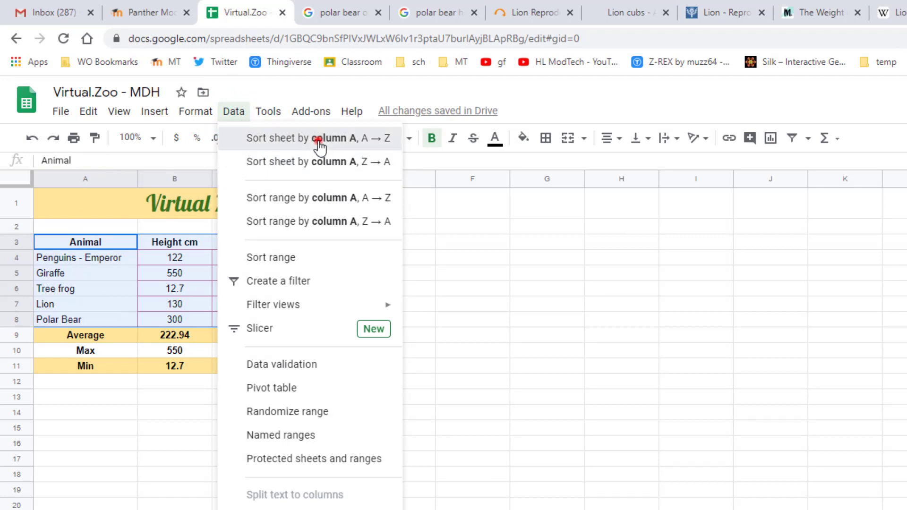
left_click(317, 138)
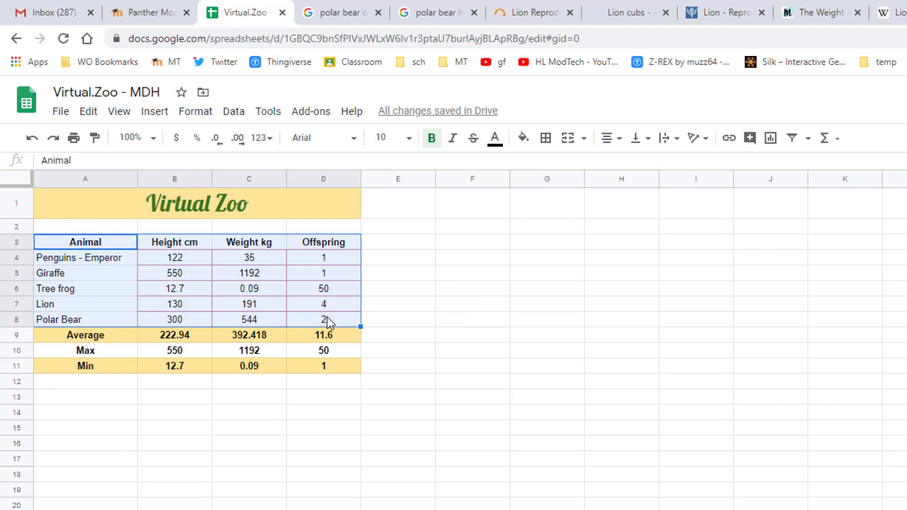
left_click(233, 111)
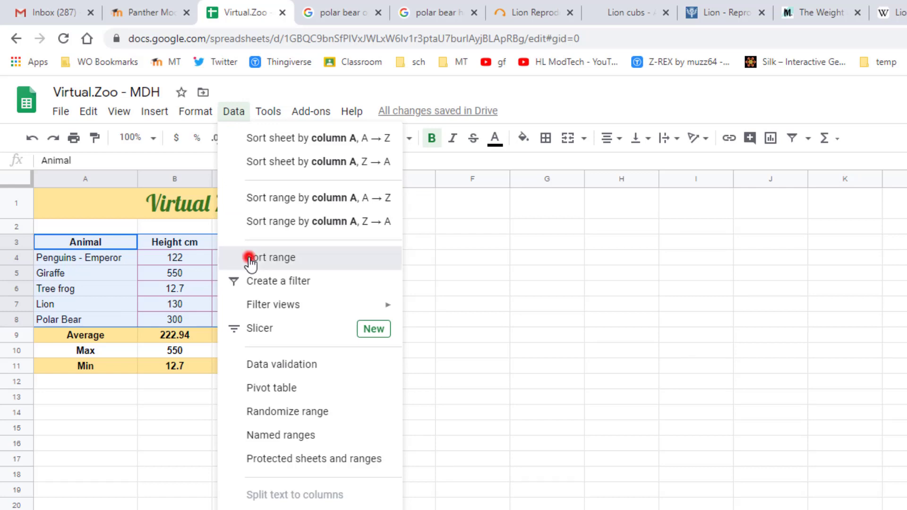
Sort the animal range A3:D8 by the Animal column A→Z with a header row, Giraffe to Tree frog
left_click(270, 257)
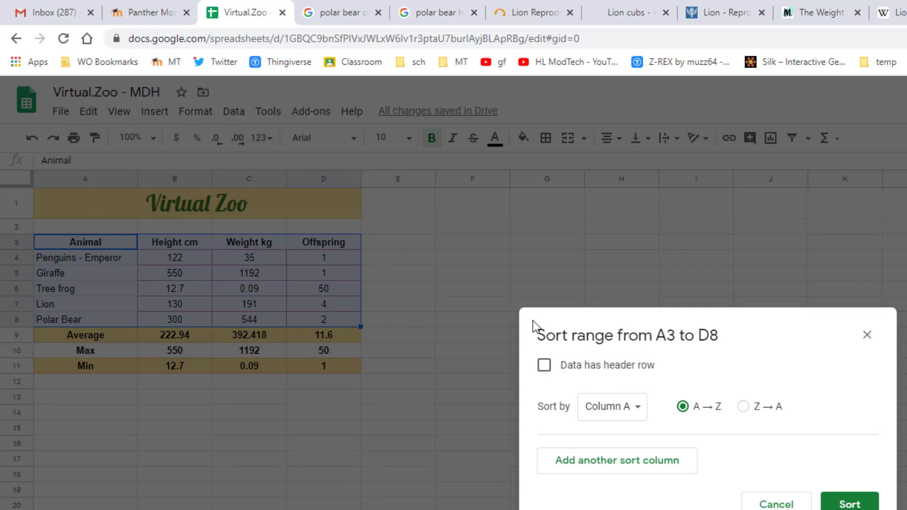
left_click(543, 364)
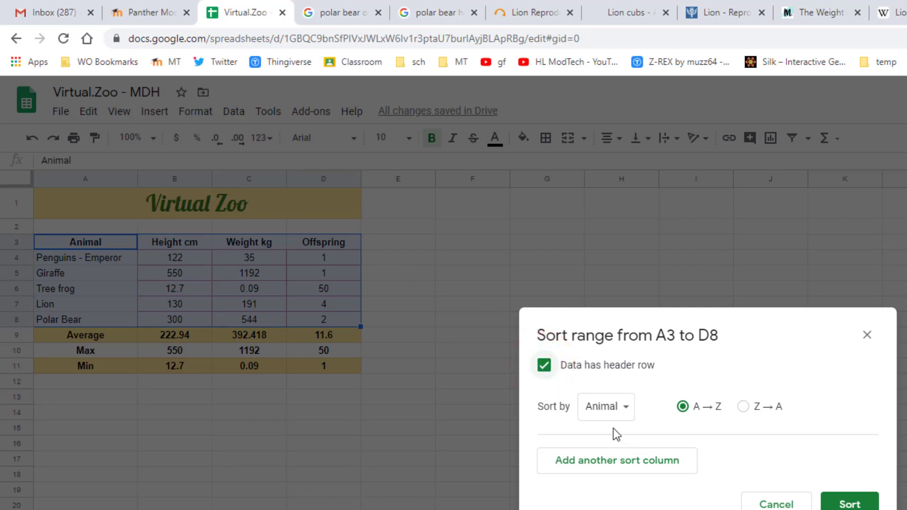
left_click(604, 406)
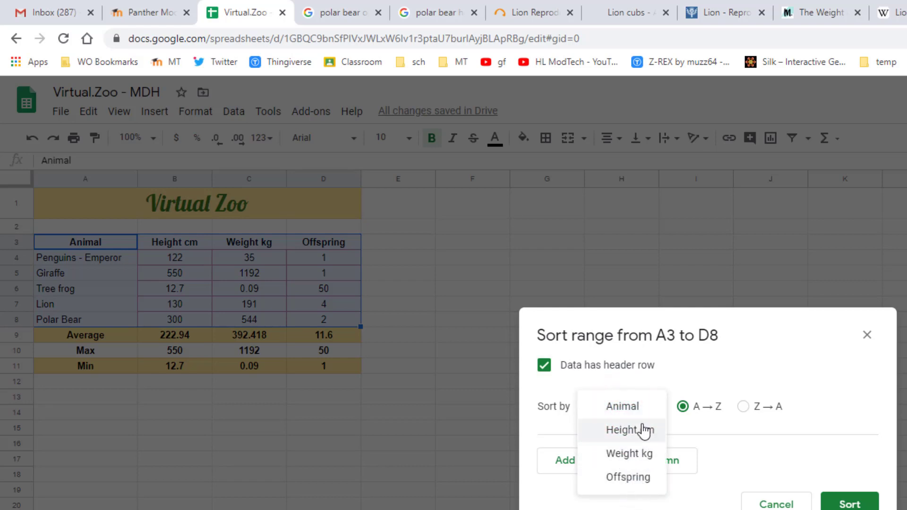
left_click(621, 406)
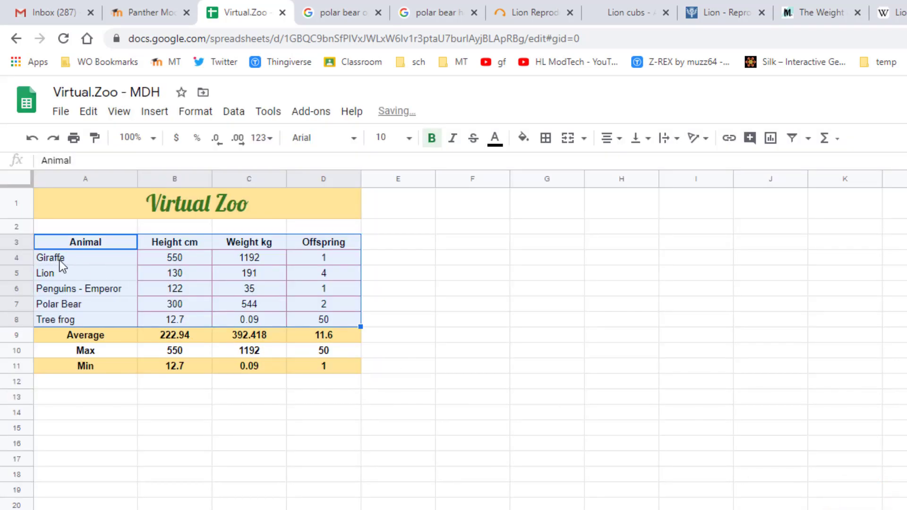
mouse_move(39, 272)
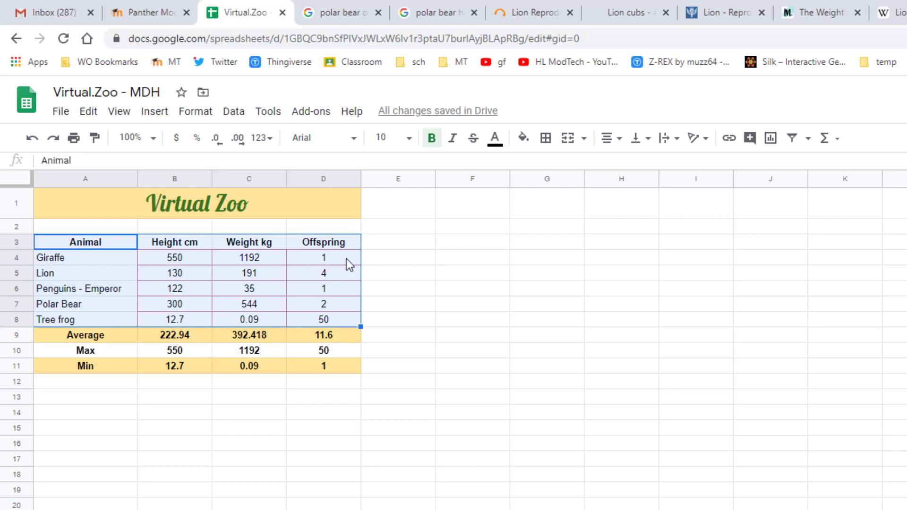
mouse_move(95, 292)
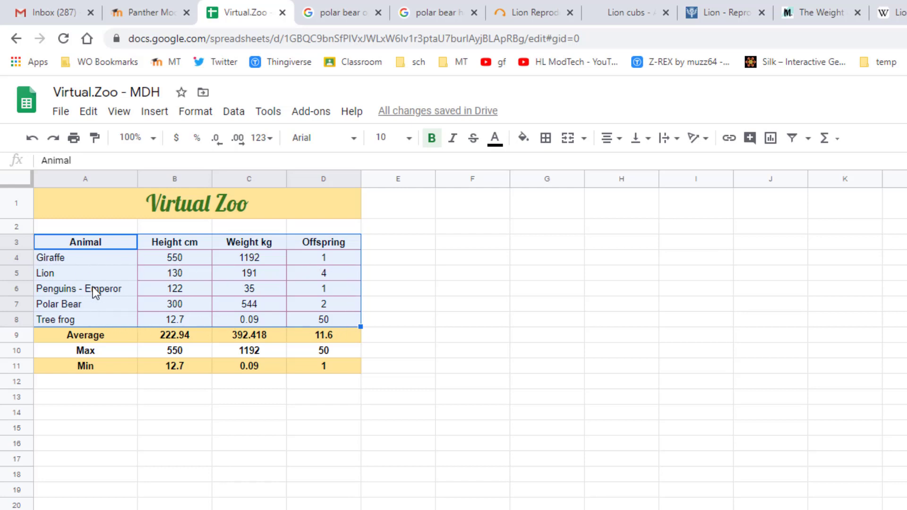
left_click(397, 272)
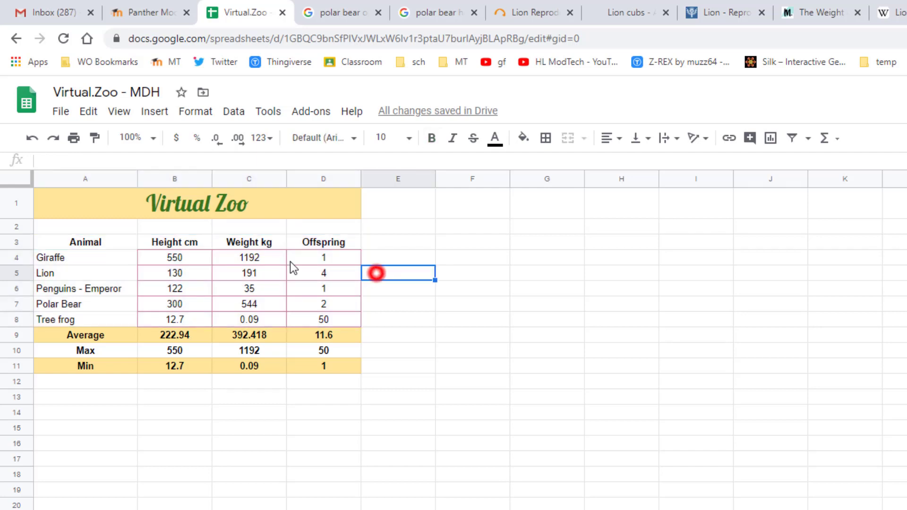
Select the animal table A3:D8 and bring up Sort range settings from the Data menu
left_click(85, 242)
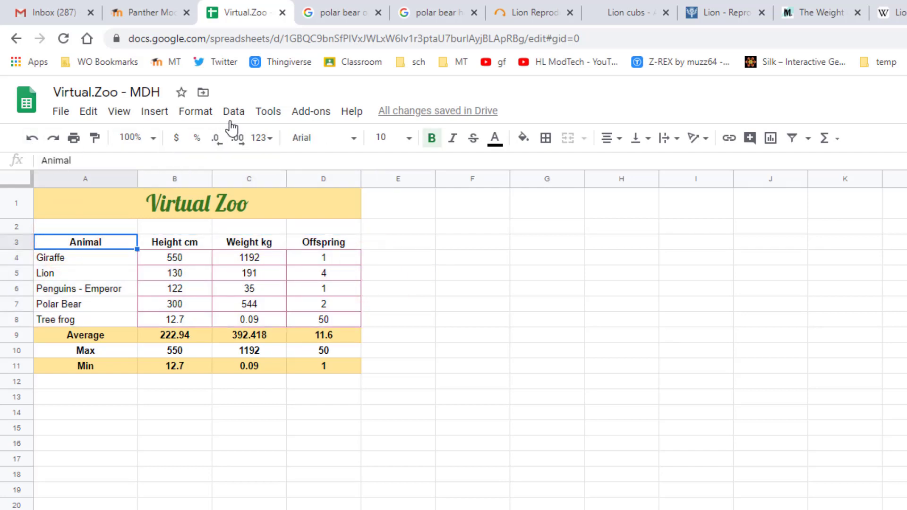
left_click(233, 112)
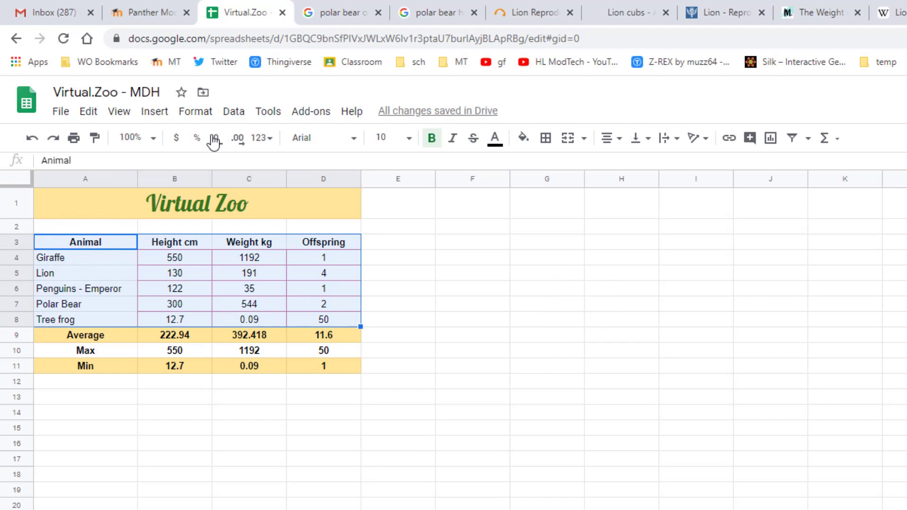
mouse_move(234, 112)
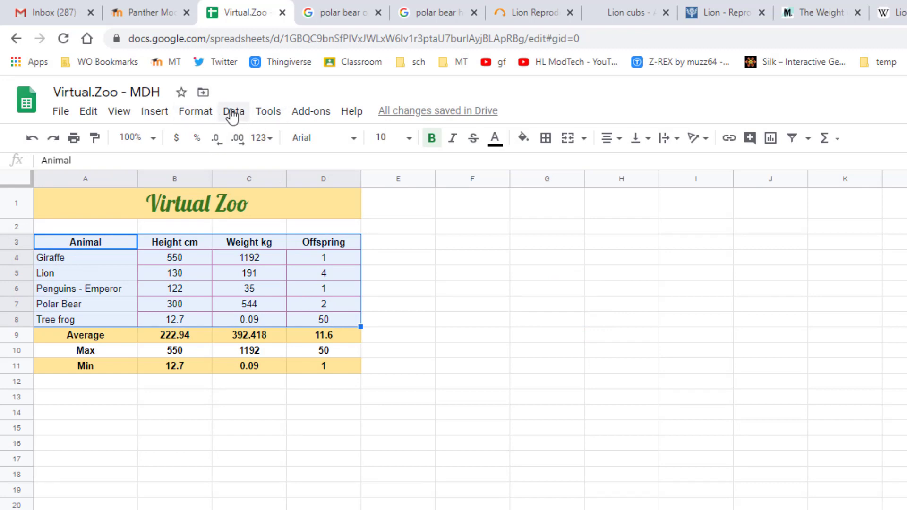
left_click(233, 112)
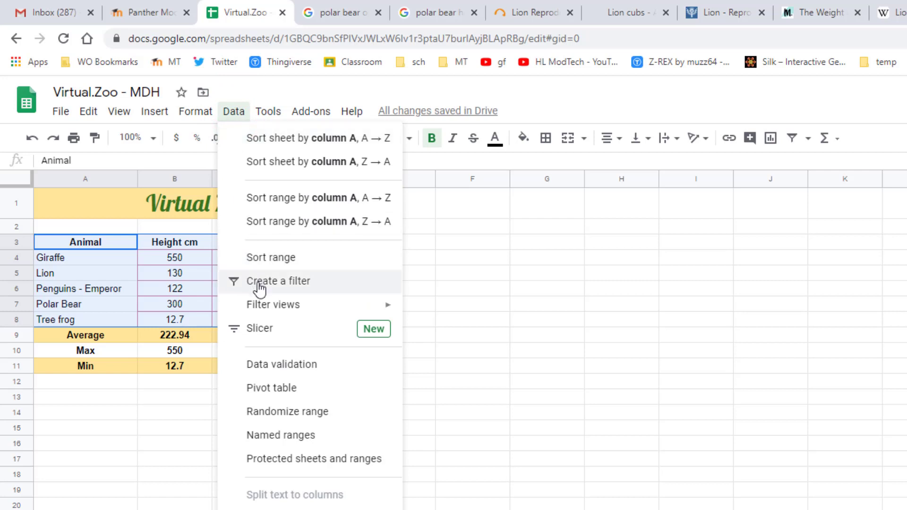
mouse_move(270, 257)
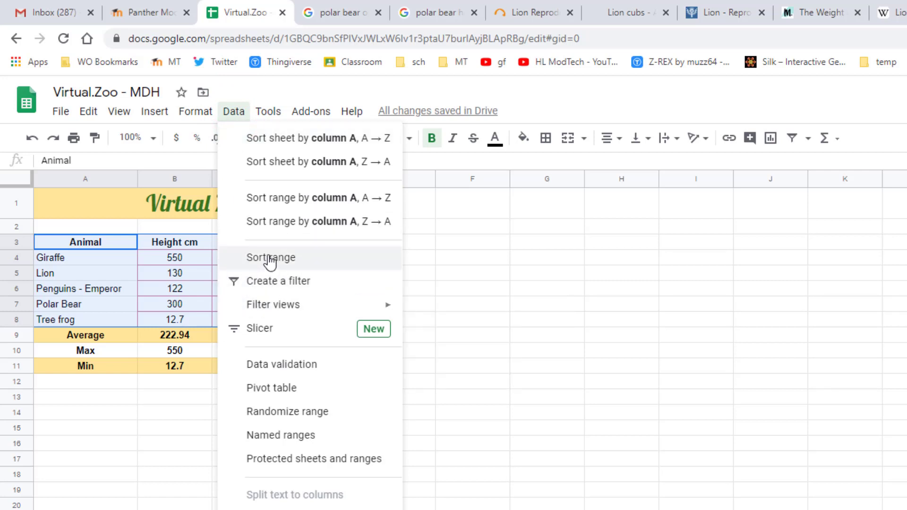
left_click(270, 257)
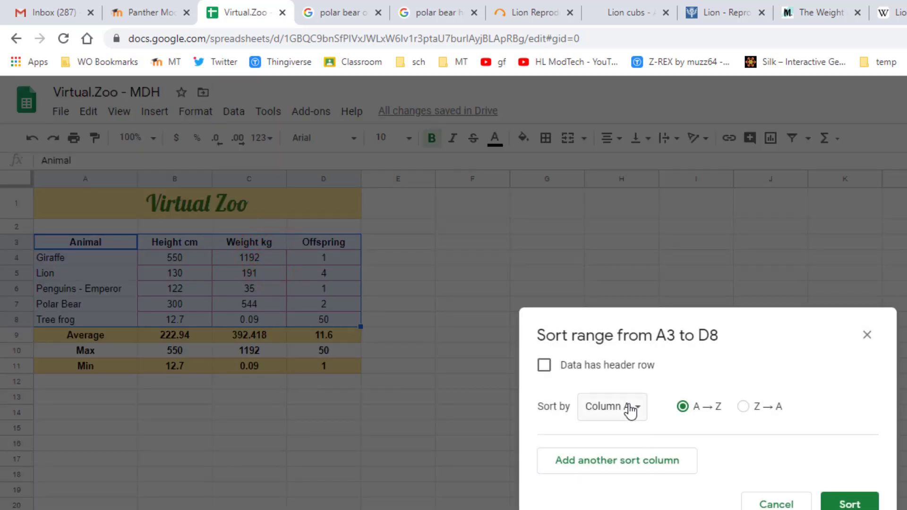
Sort the rows by Height cm A→Z with a header row, Tree frog first and Giraffe last
left_click(544, 365)
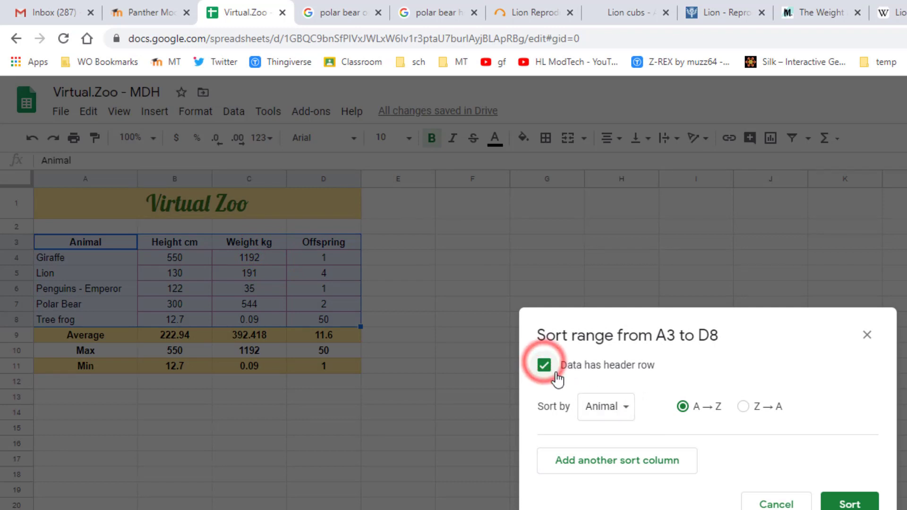
left_click(605, 406)
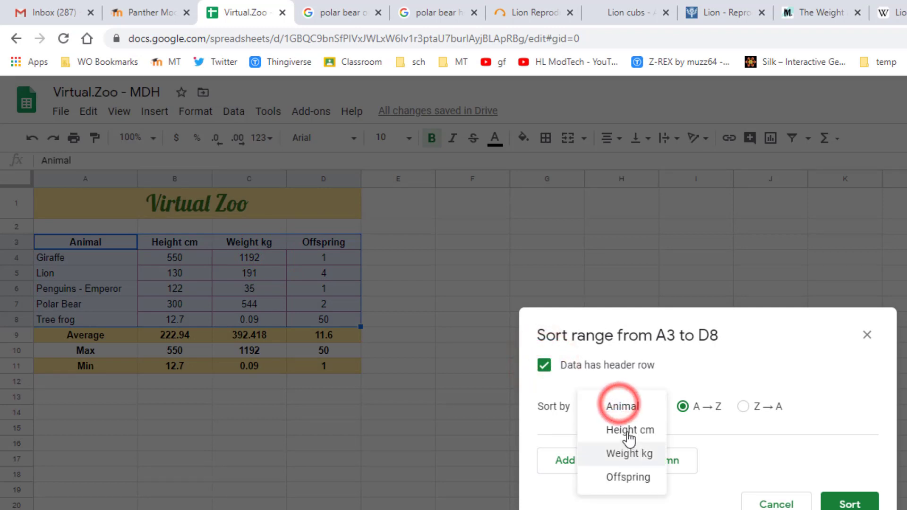
left_click(629, 430)
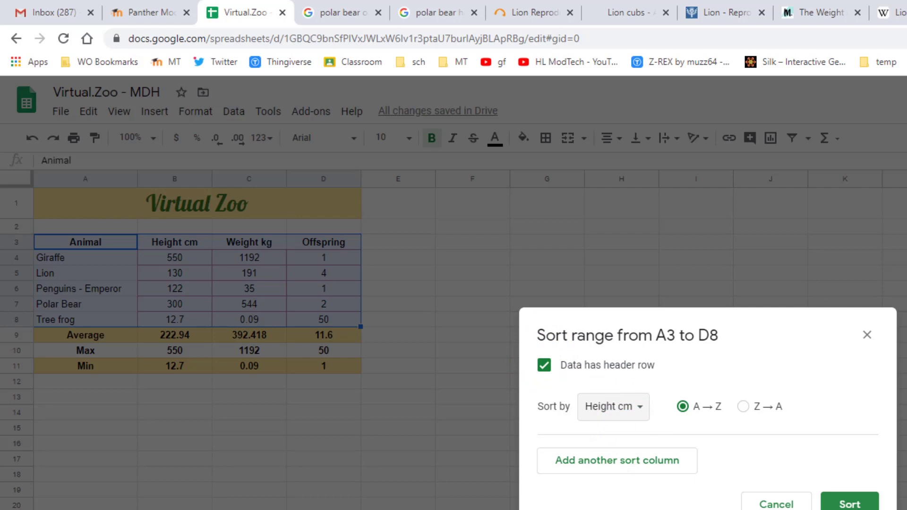
left_click(850, 504)
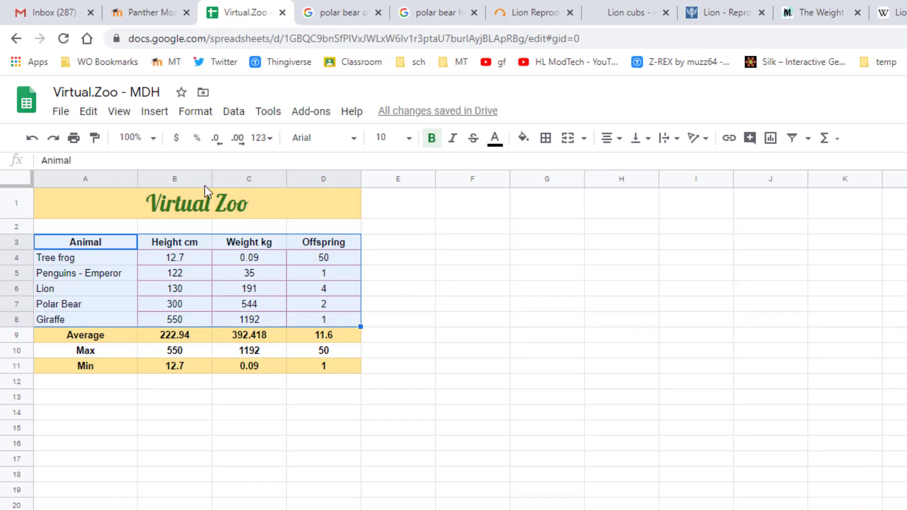
left_click(233, 112)
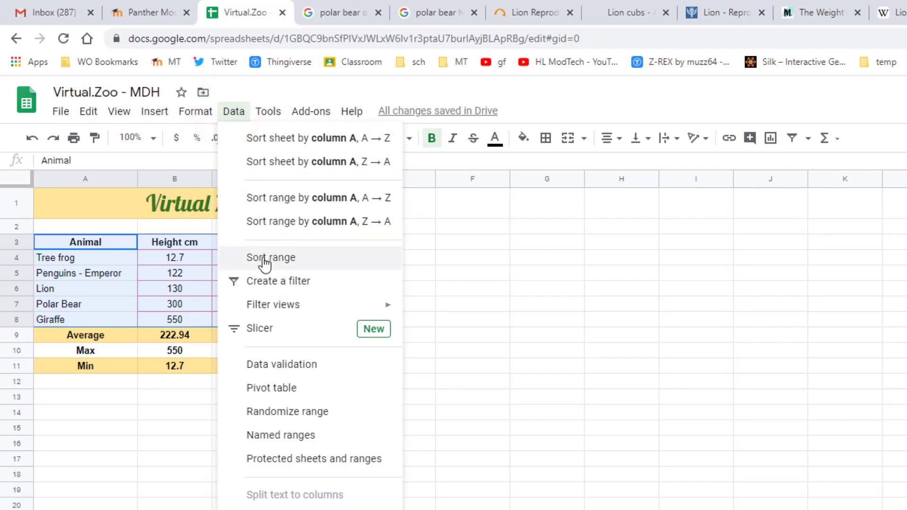
mouse_move(261, 236)
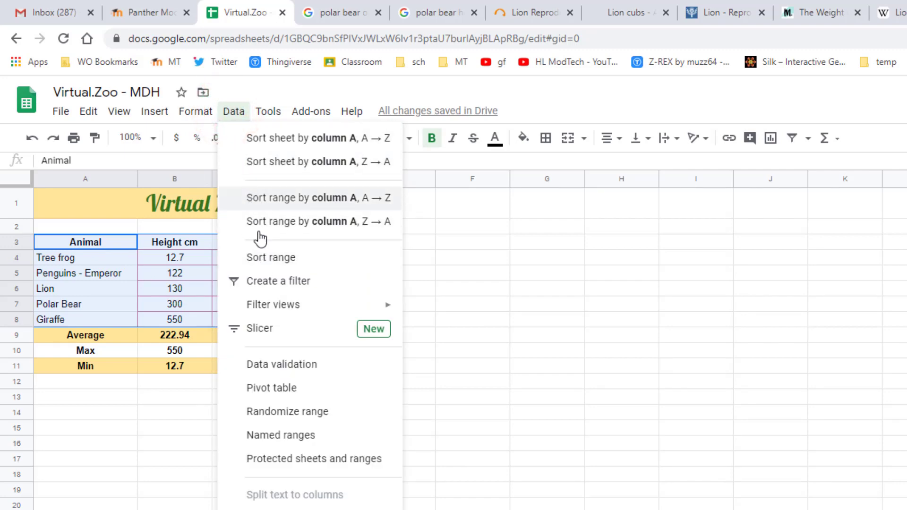
left_click(272, 257)
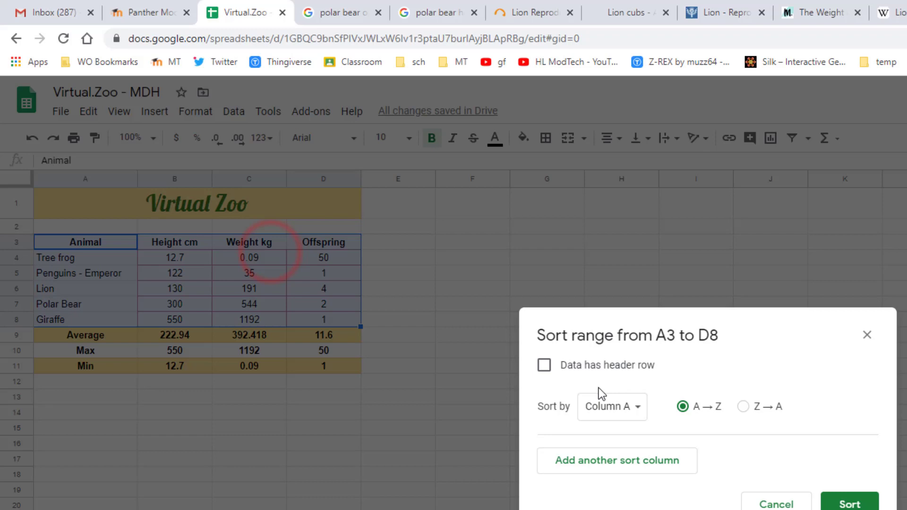
left_click(543, 365)
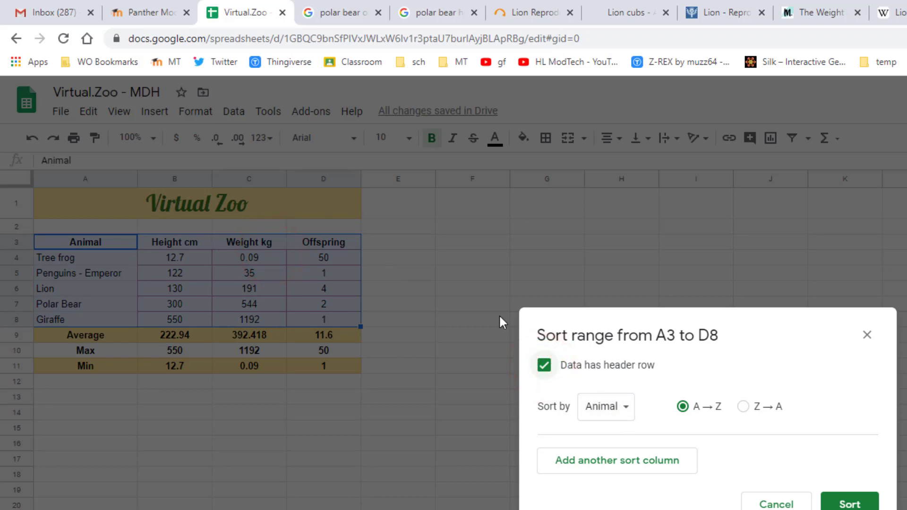
left_click(603, 406)
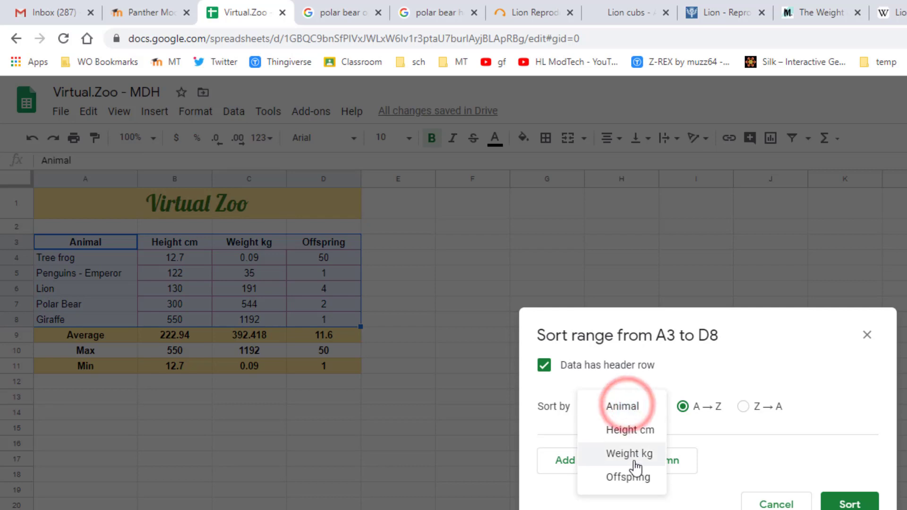
left_click(622, 406)
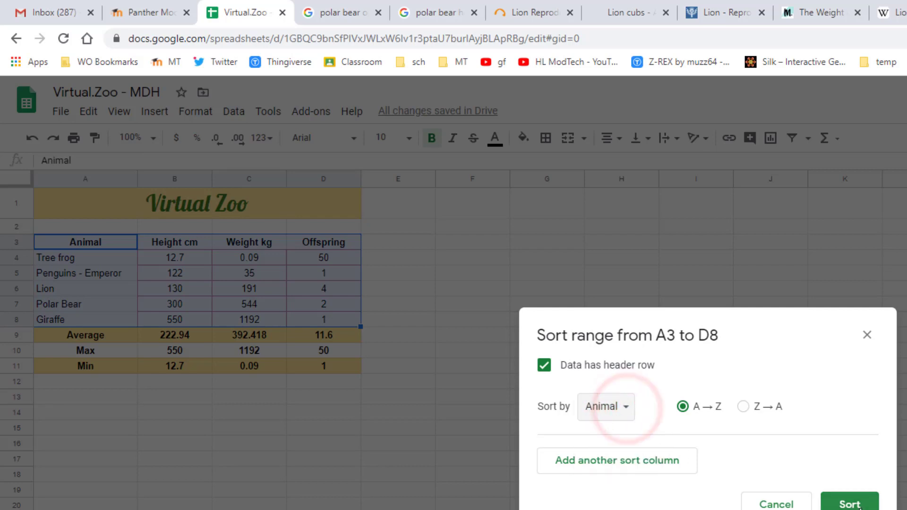
left_click(848, 504)
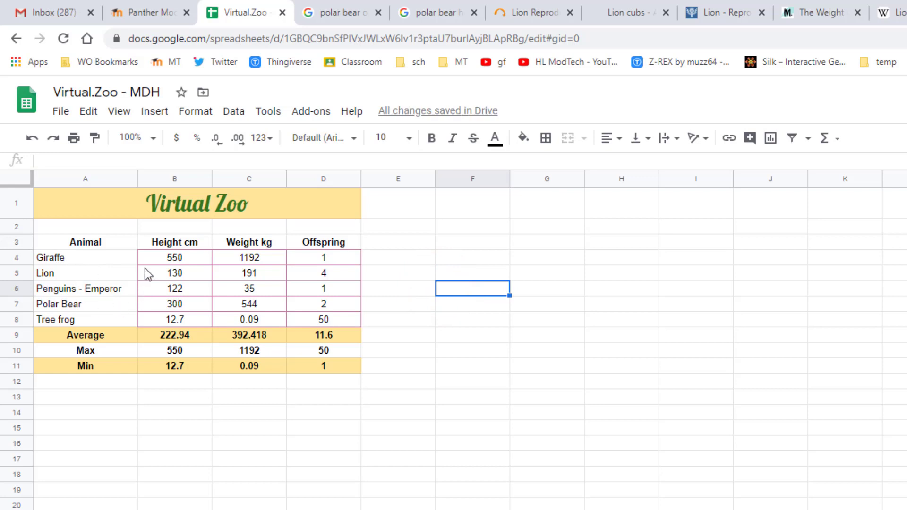
left_click(234, 112)
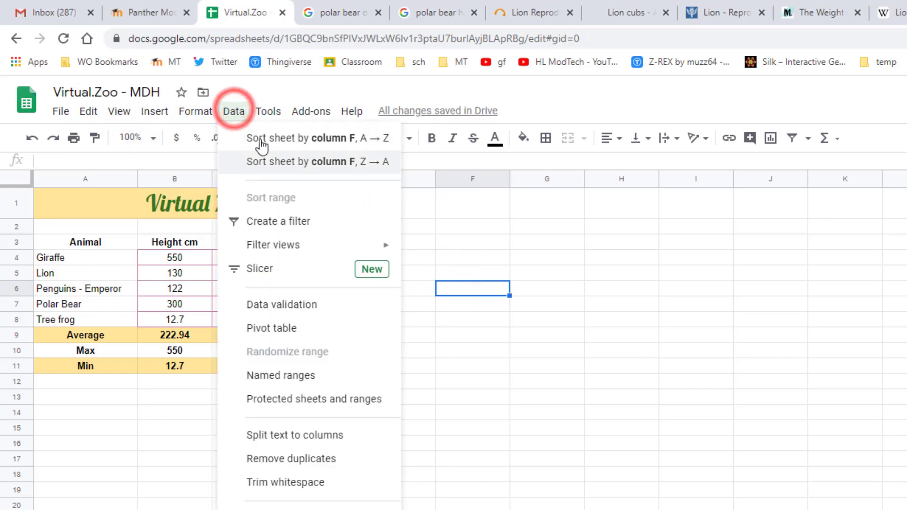
left_click(60, 112)
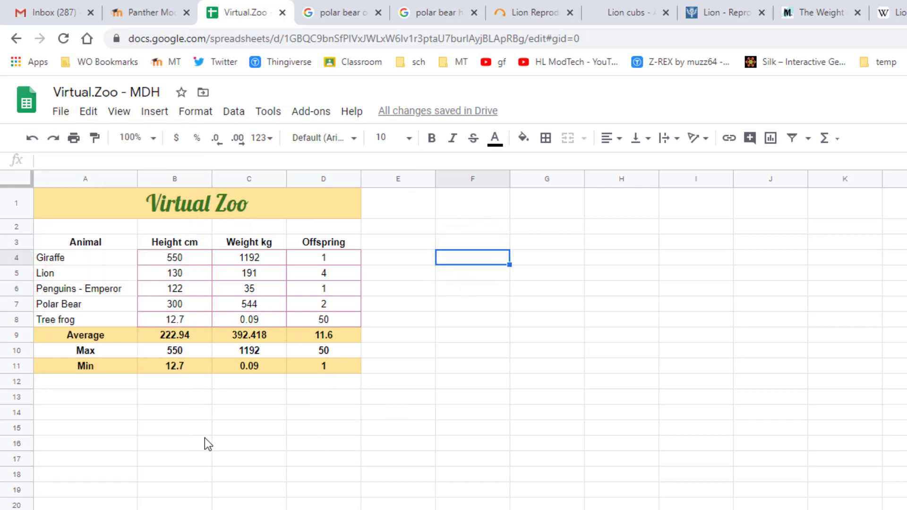
mouse_move(139, 256)
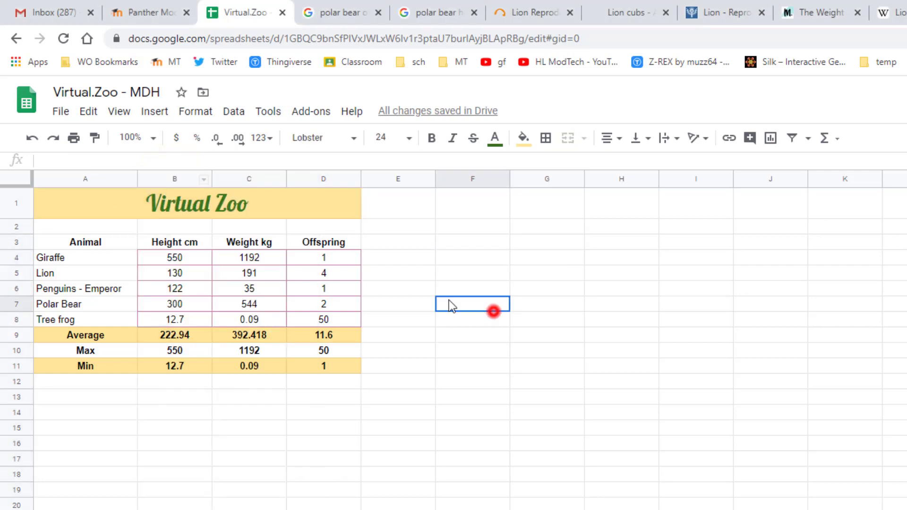
Insert a column left of Height cm and head it 'Class' in B3
right_click(174, 179)
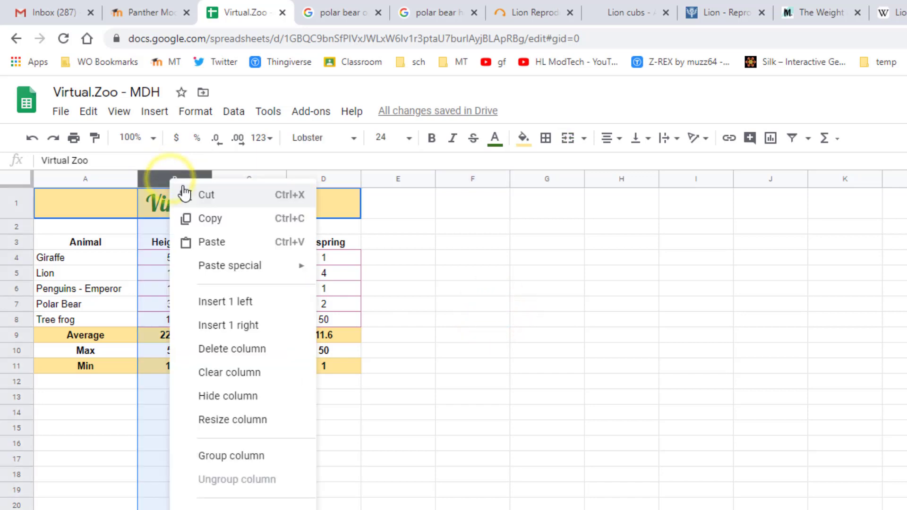
left_click(215, 304)
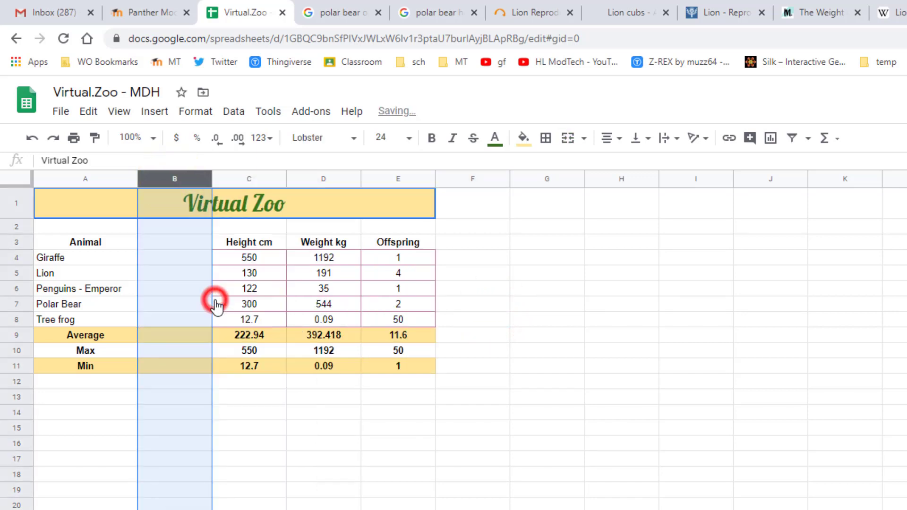
left_click(174, 242)
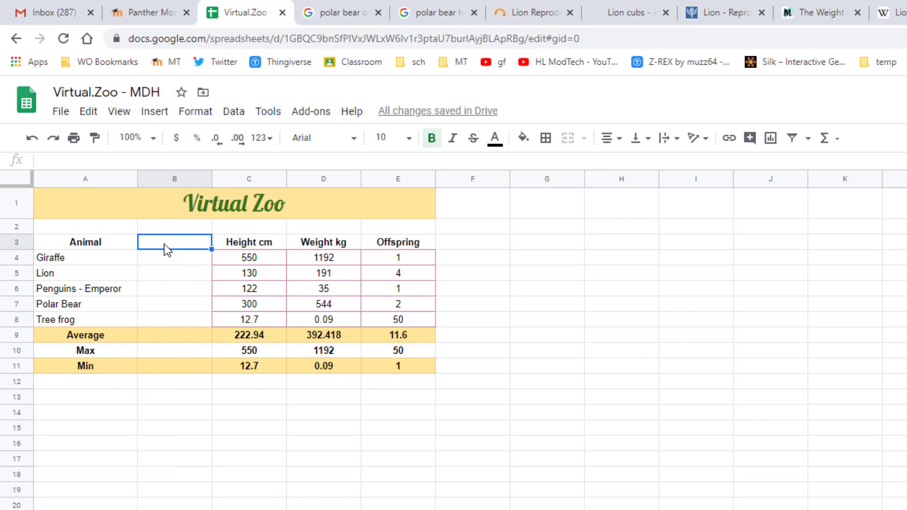
type("Class")
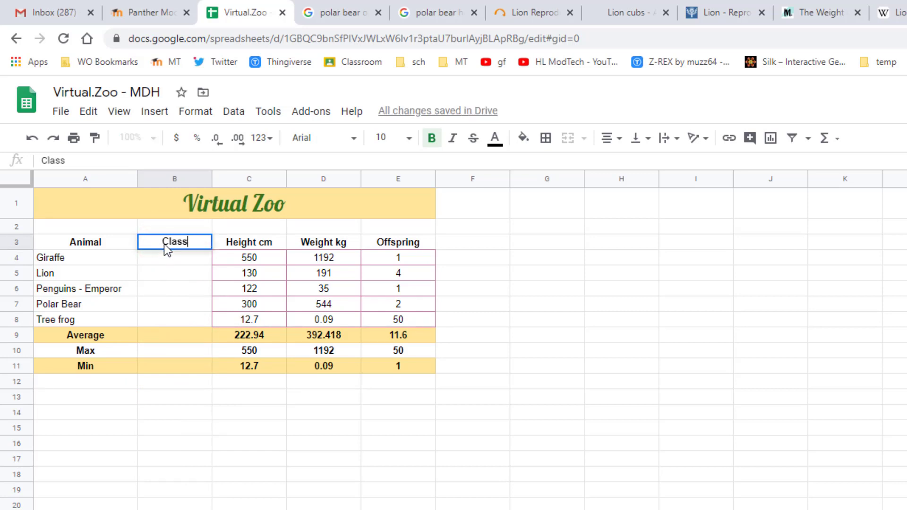
left_click(174, 272)
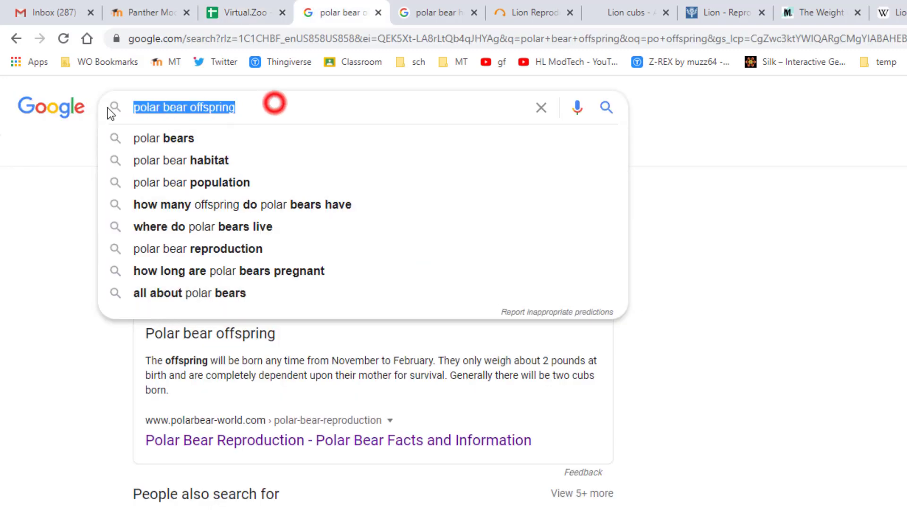
Search Google for animal classes, read through the KidZone page, and return to the Virtual Zoo sheet
type("anu")
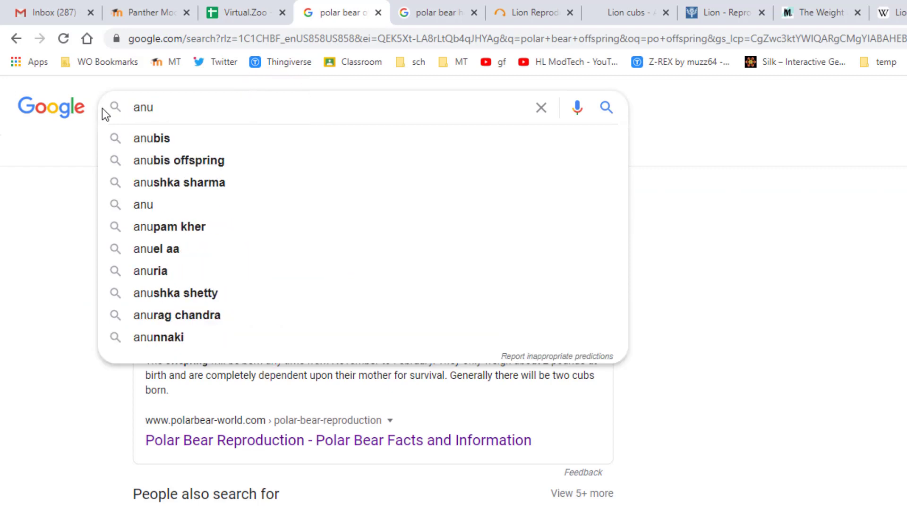
type("animal")
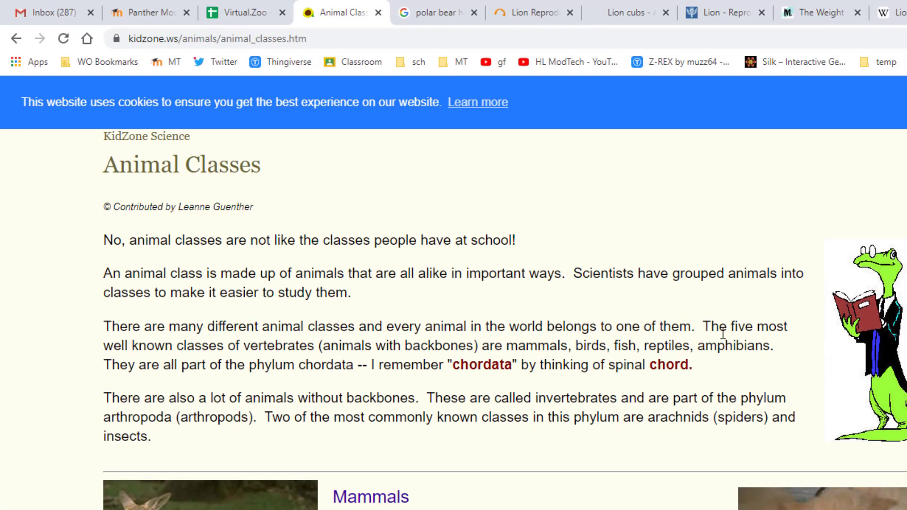
mouse_move(296, 342)
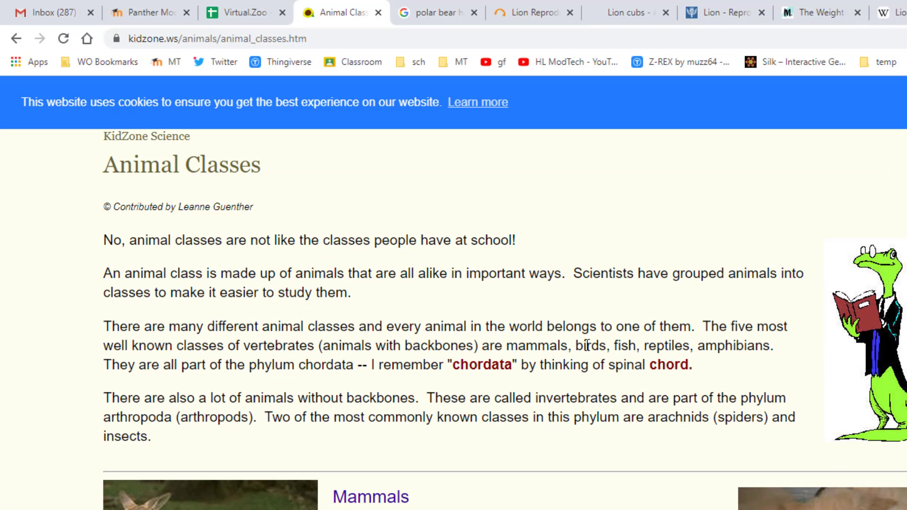
mouse_move(730, 352)
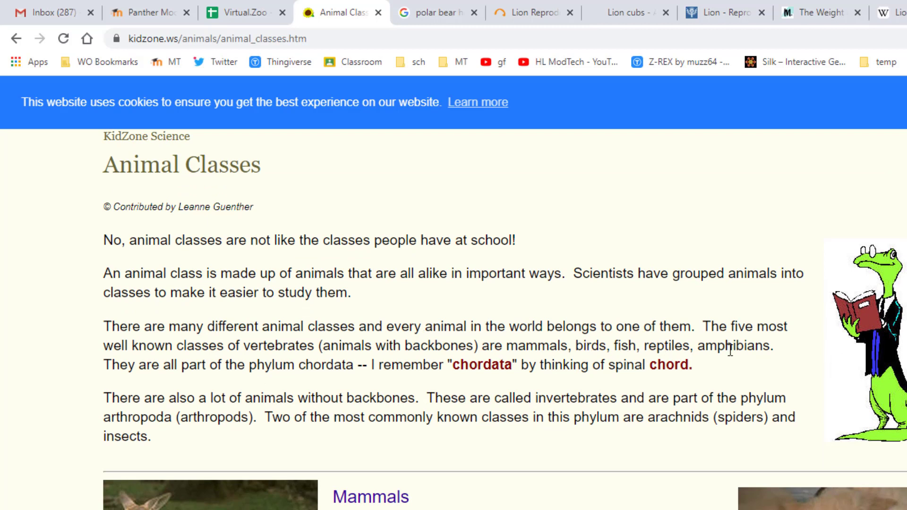
mouse_move(323, 386)
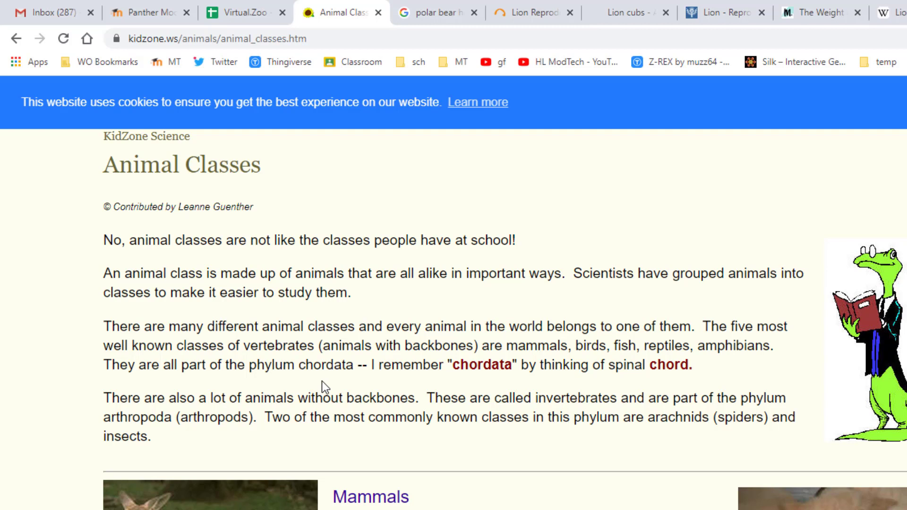
mouse_move(287, 412)
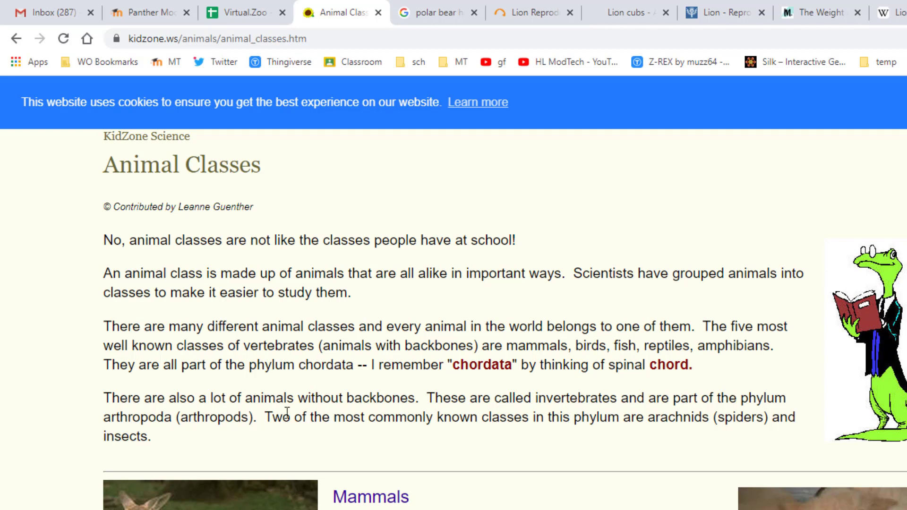
mouse_move(597, 422)
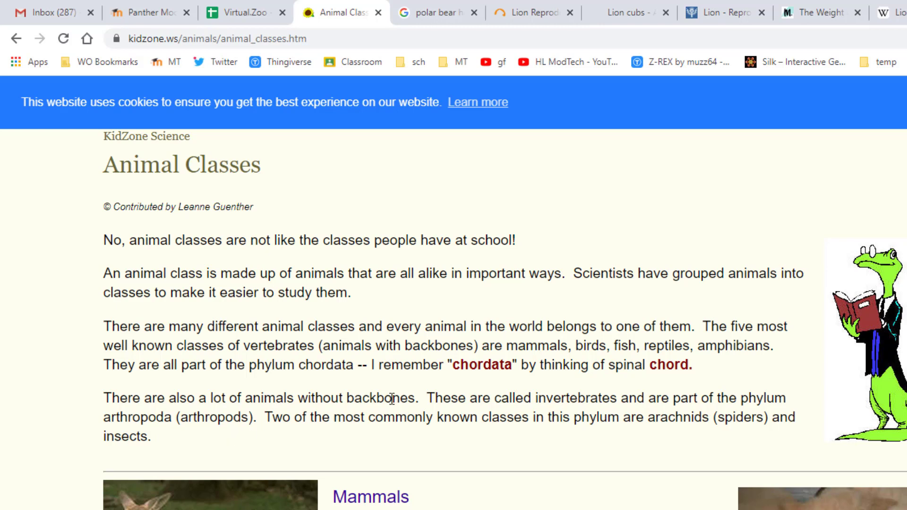
scroll("down", 3)
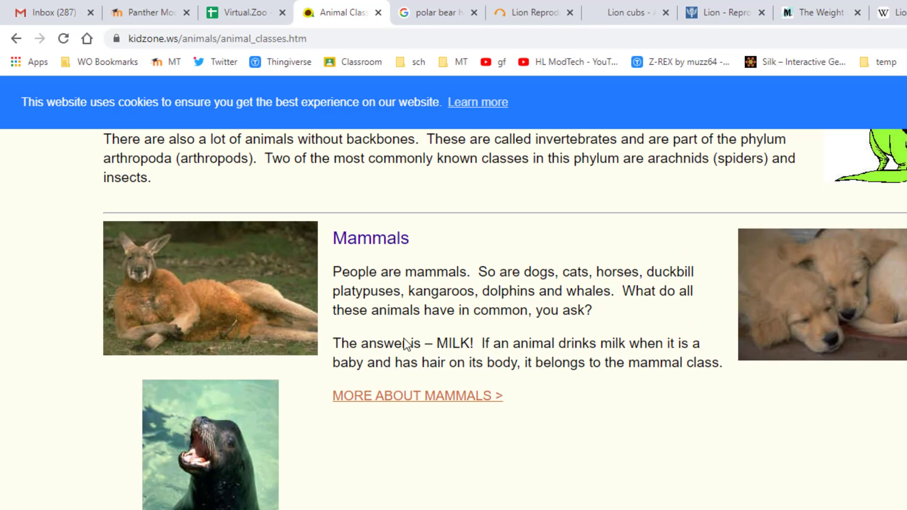
scroll("down", 3)
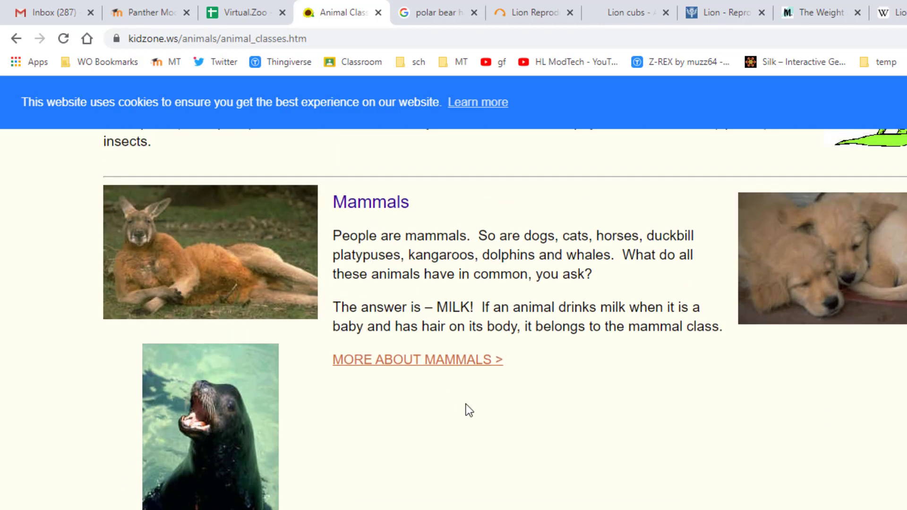
scroll("down", 3)
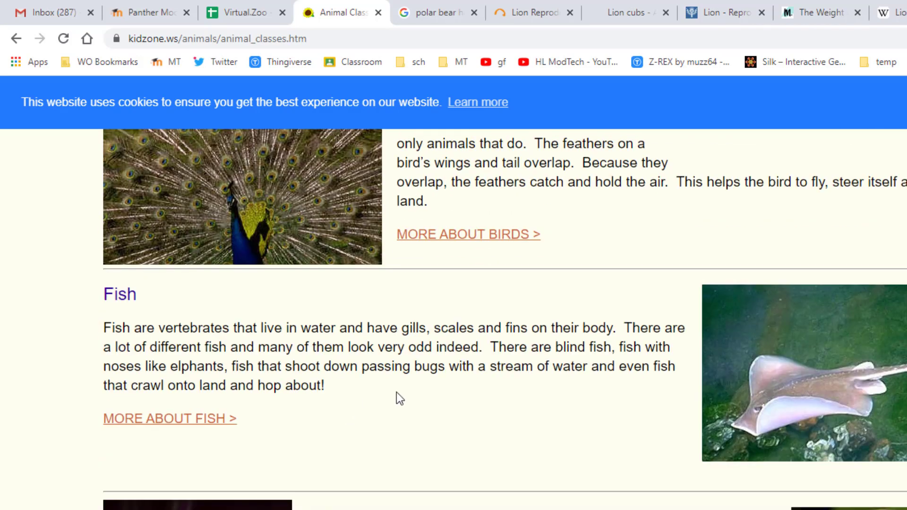
scroll("down", 3)
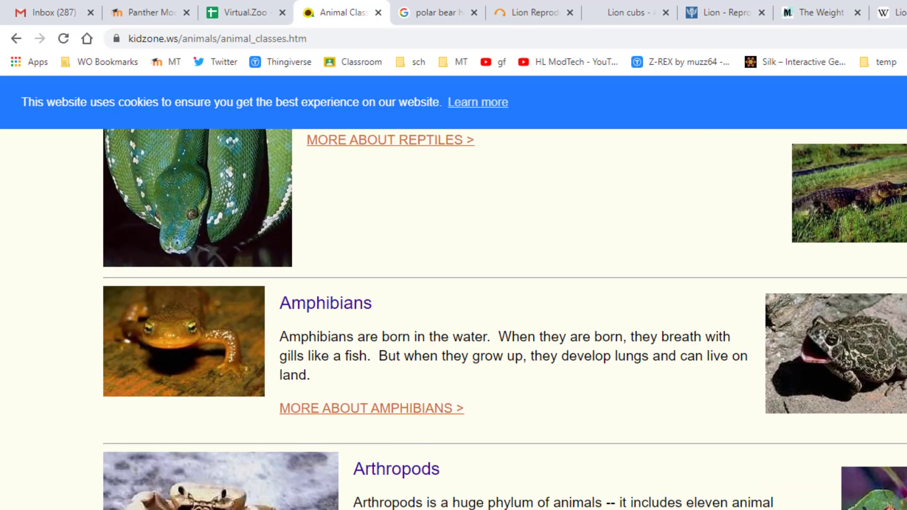
mouse_move(445, 488)
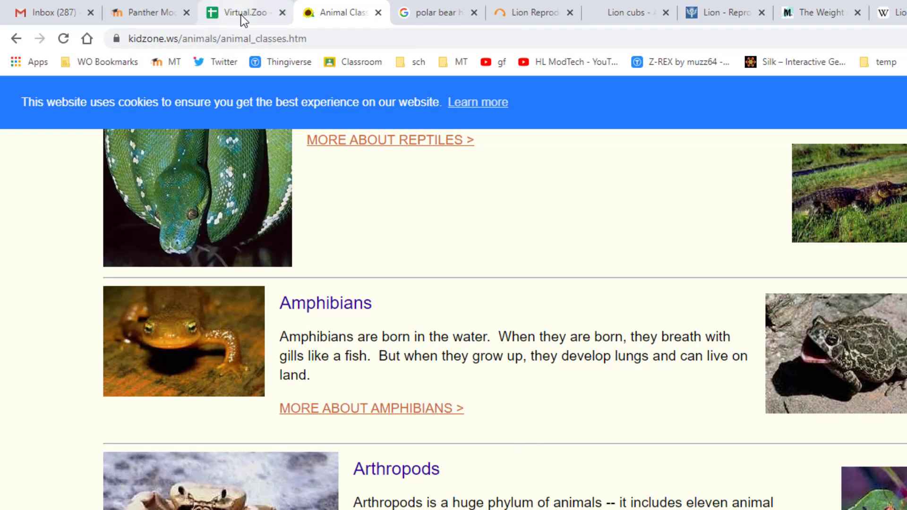
left_click(243, 12)
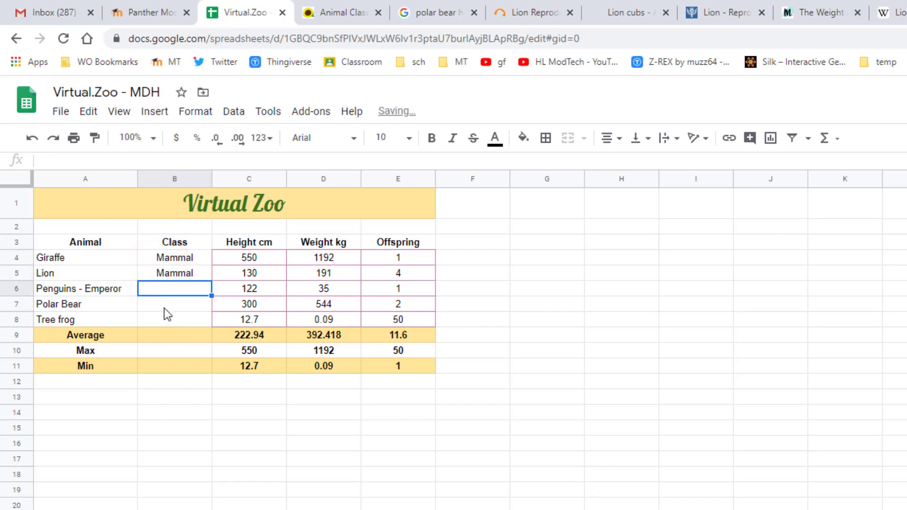
Enter Mammal for Polar Bear and Amphibian for Tree frog in the Class column
left_click(174, 303)
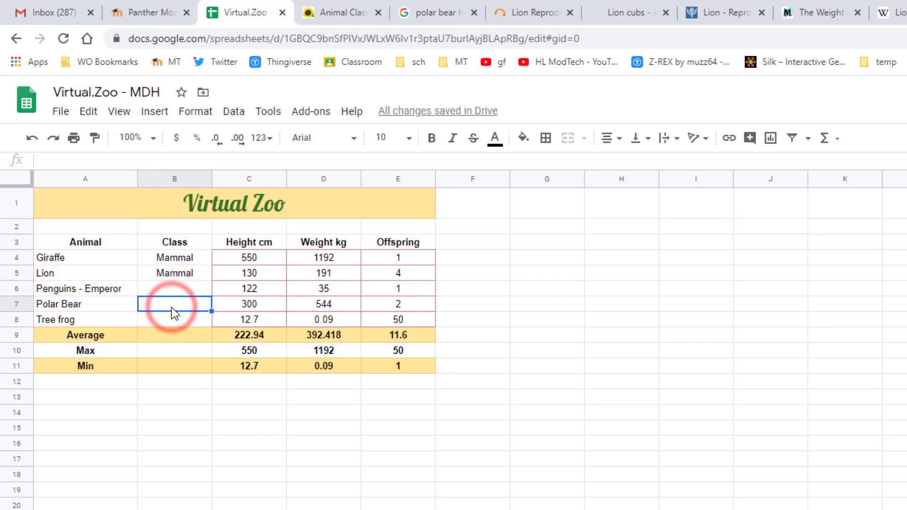
type("Mammal")
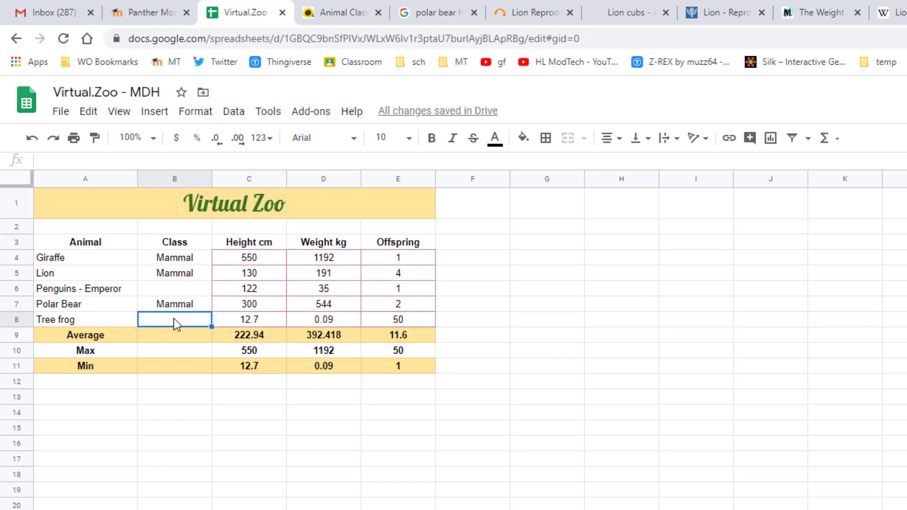
type("Amphibian")
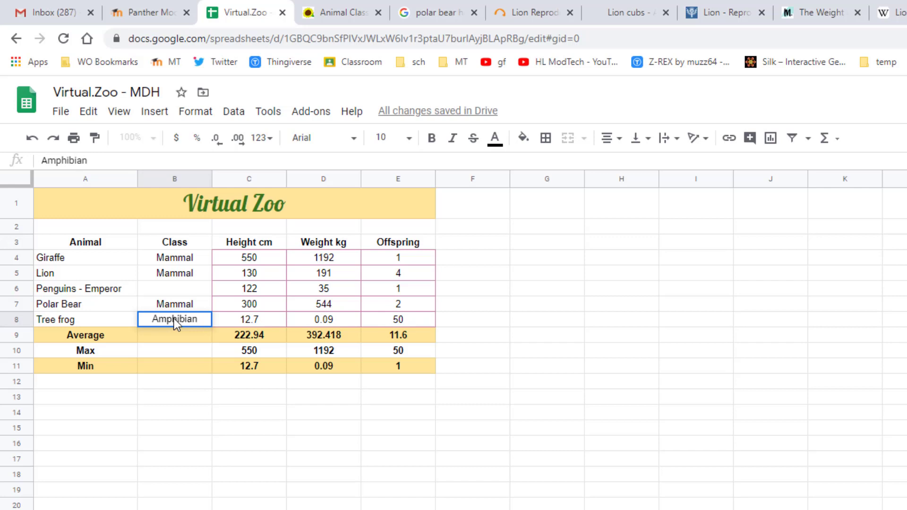
left_click(173, 272)
type("what class of animal is the pen")
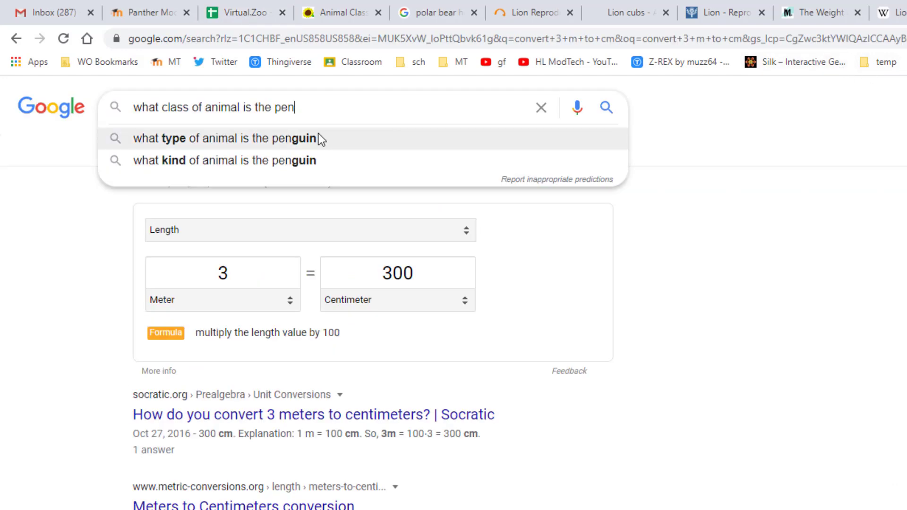
Run the suggested penguin search confirming they are birds, then return to the sheet
left_click(225, 161)
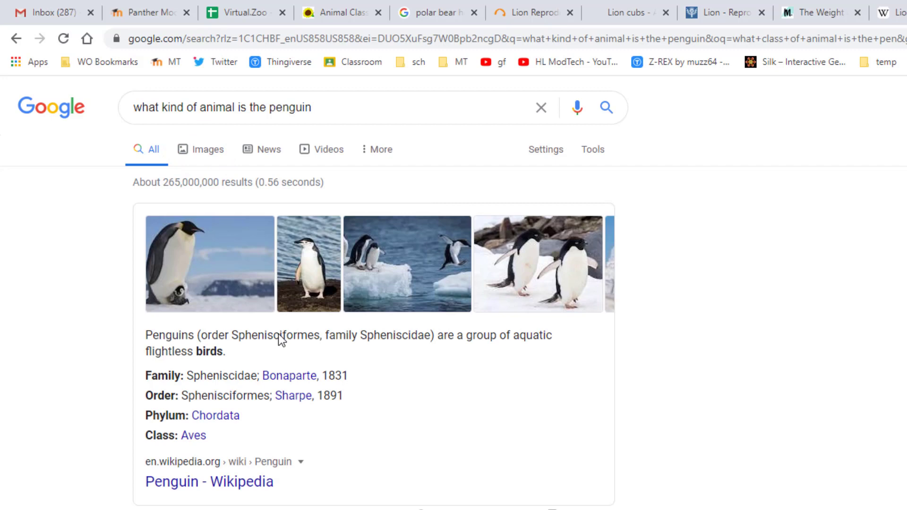
left_click(237, 12)
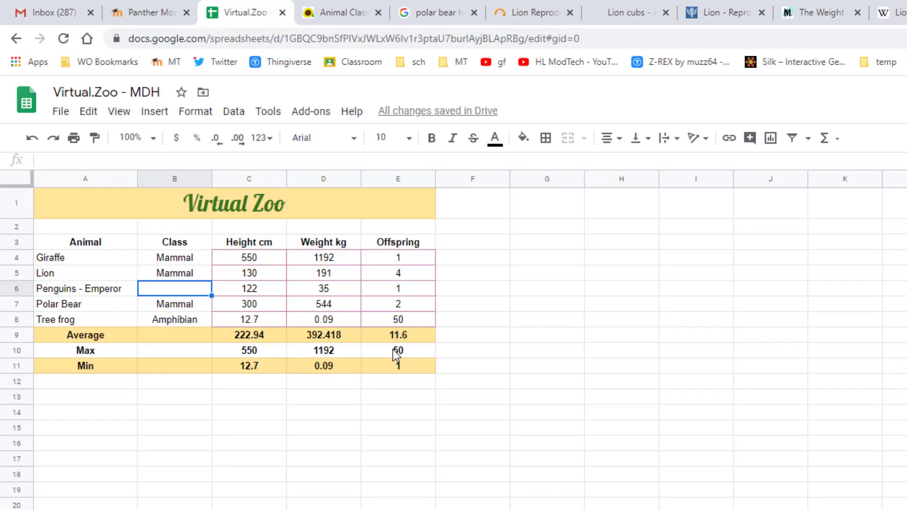
Enter Bird for Penguins - Emperor and select the class cells B4:B8 for bordering
type("Bird")
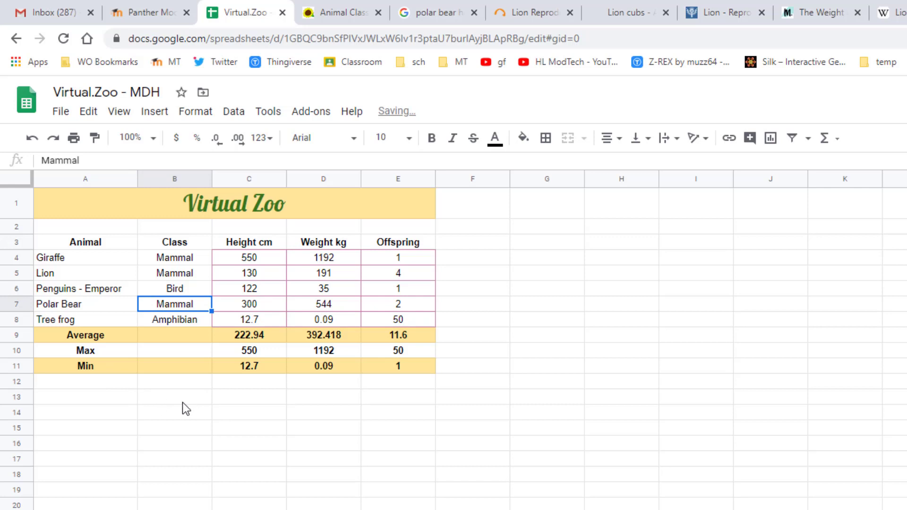
mouse_move(168, 376)
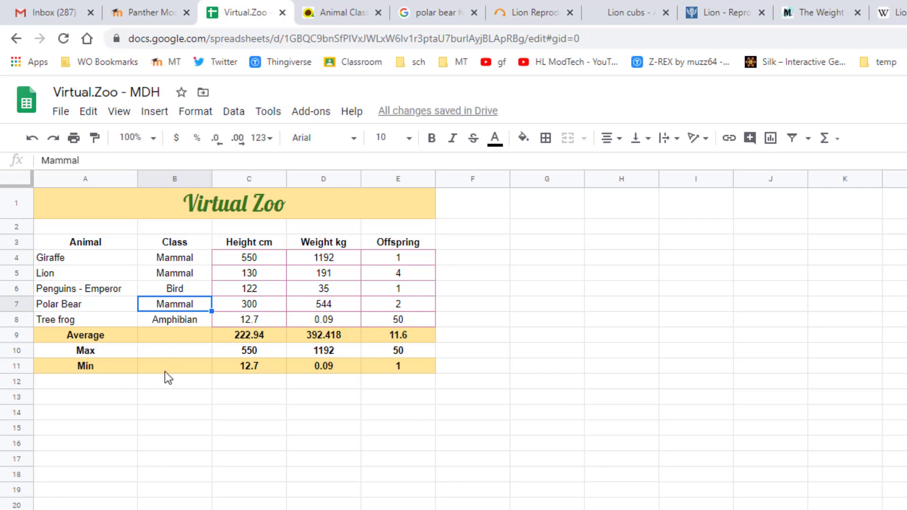
mouse_move(199, 264)
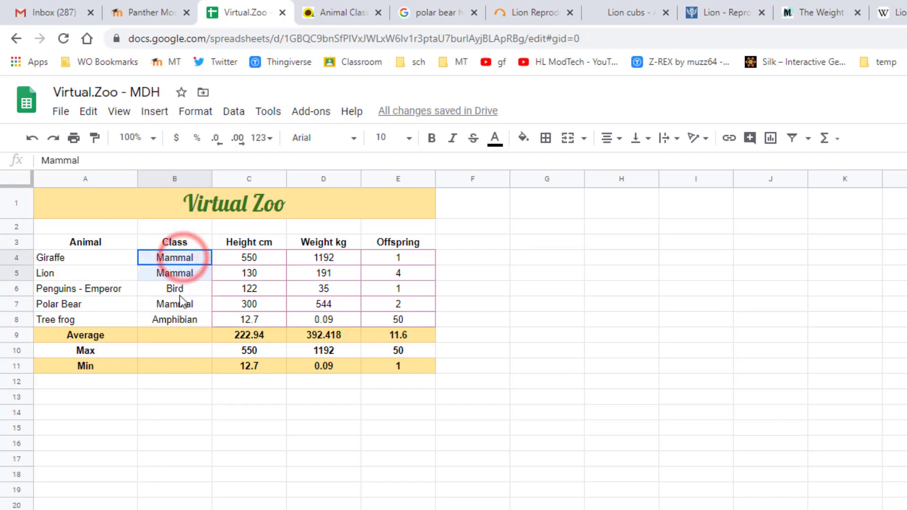
left_click_drag(174, 257, 174, 319)
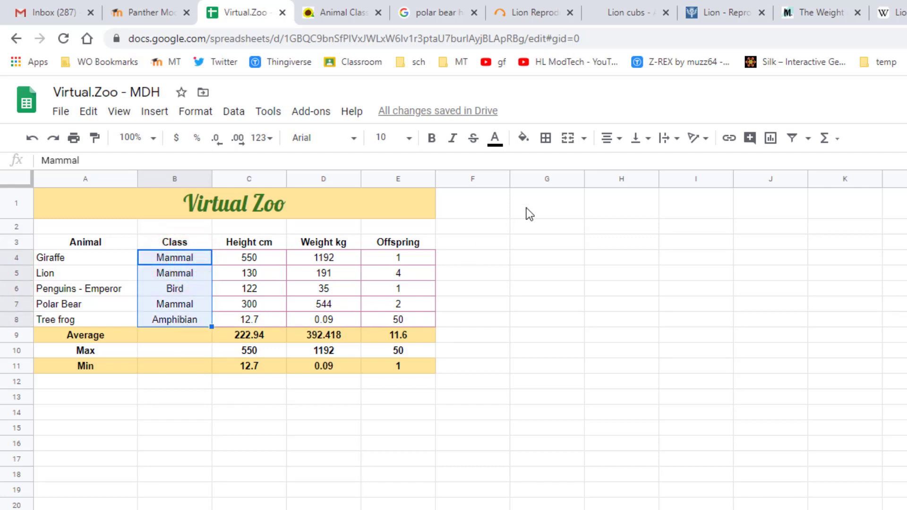
left_click(544, 138)
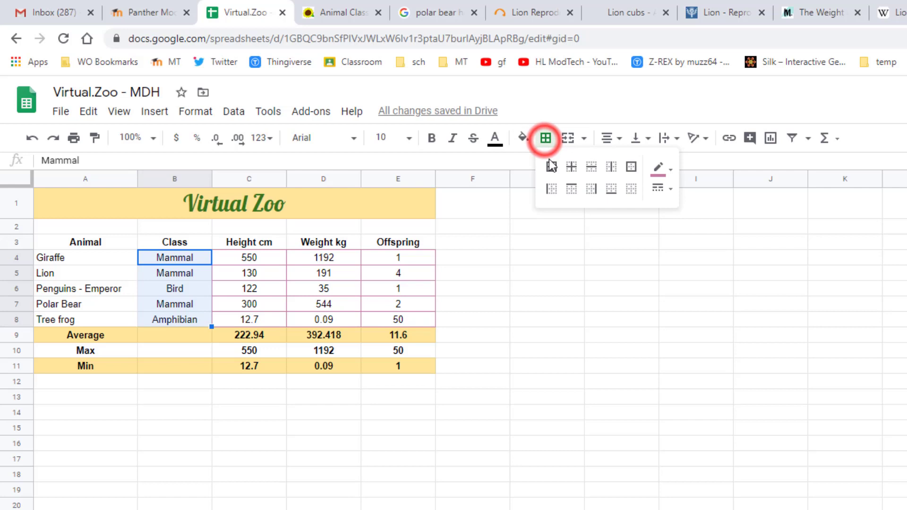